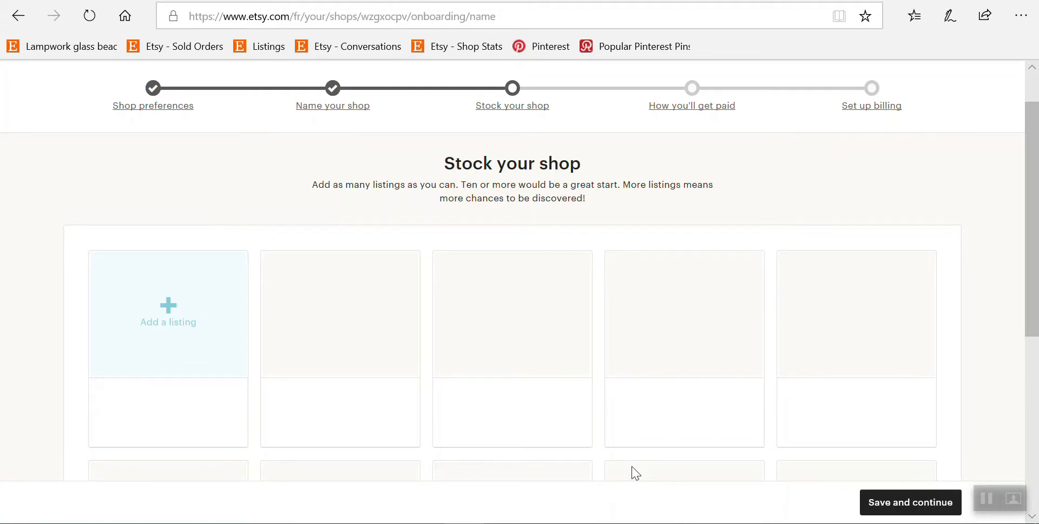
{"action": "mouse_move", "coordinate": [634, 465]}
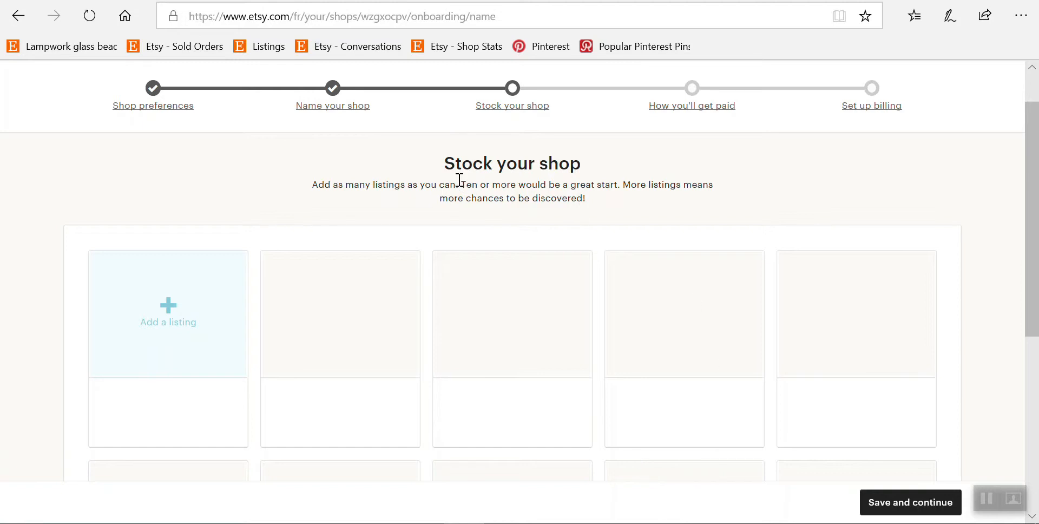
{"action": "mouse_move", "coordinate": [340, 116]}
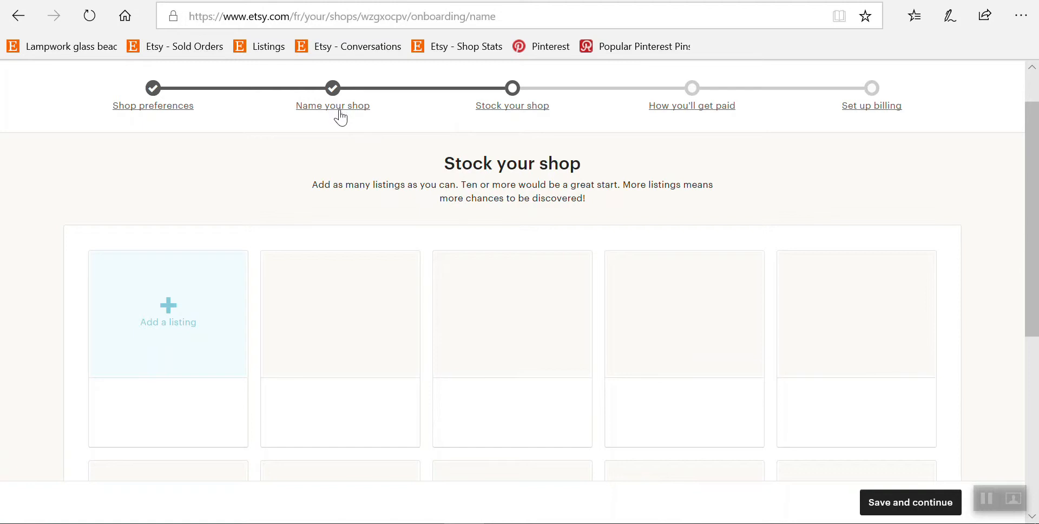
{"action": "mouse_move", "coordinate": [498, 229]}
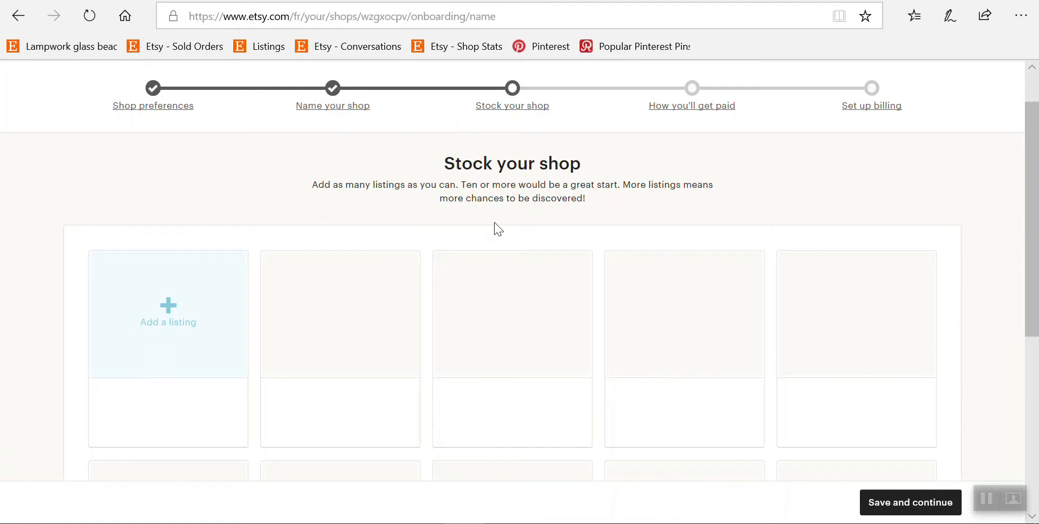
{"action": "mouse_move", "coordinate": [150, 190]}
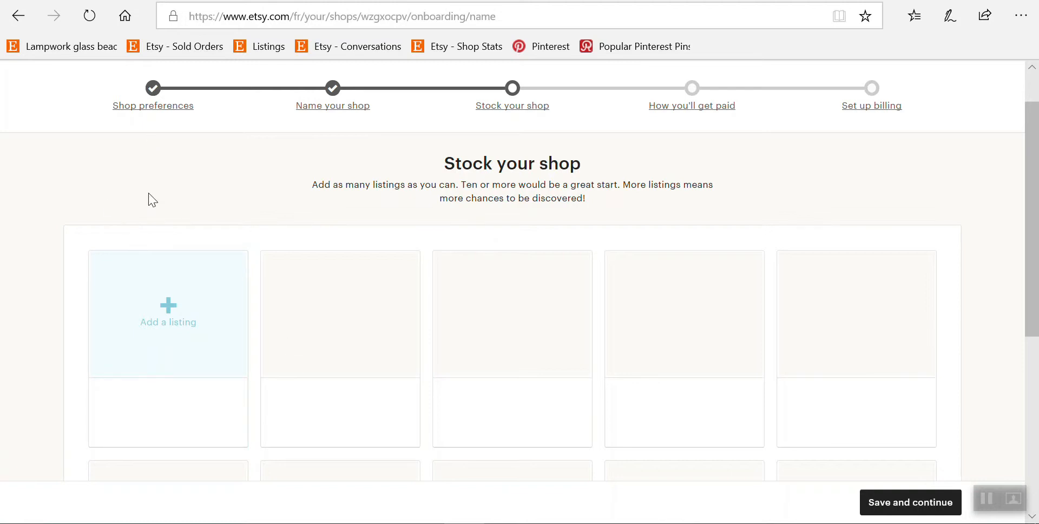
{"action": "mouse_move", "coordinate": [172, 329]}
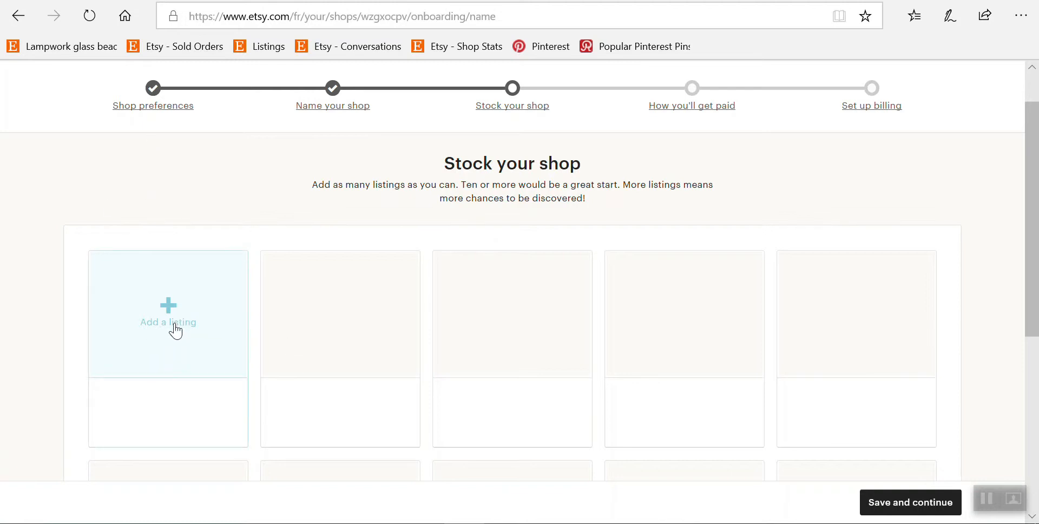
{"action": "mouse_move", "coordinate": [178, 314]}
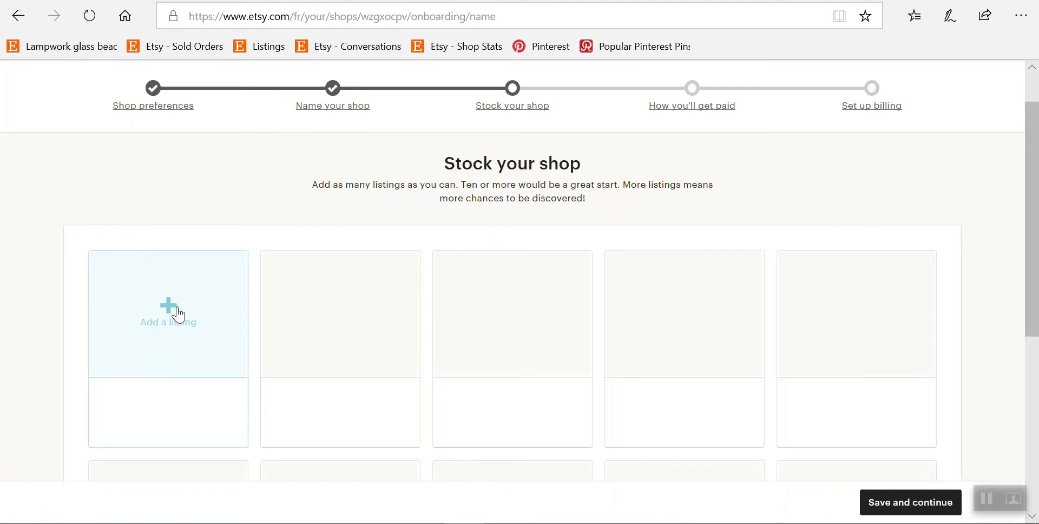
{"action": "mouse_move", "coordinate": [153, 328]}
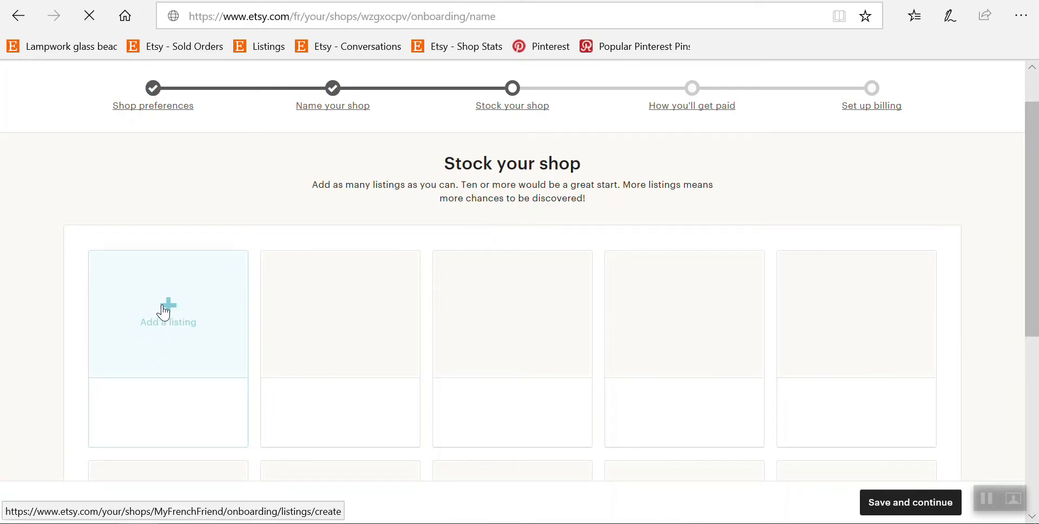
Step: Start a new listing and reach the Photos section of the form
{"action": "left_click", "coordinate": [168, 314]}
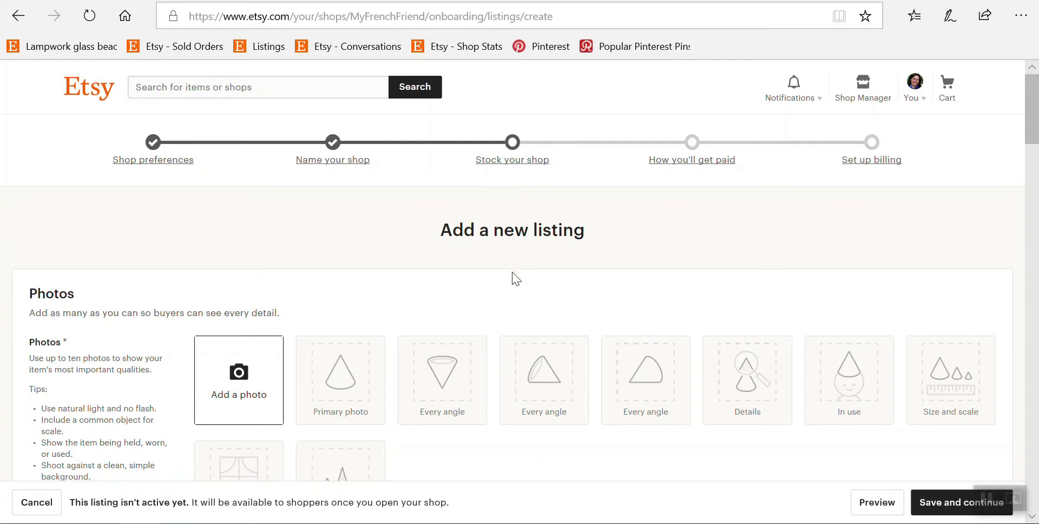
{"action": "scroll", "scroll_direction": "down", "scroll_amount": 3}
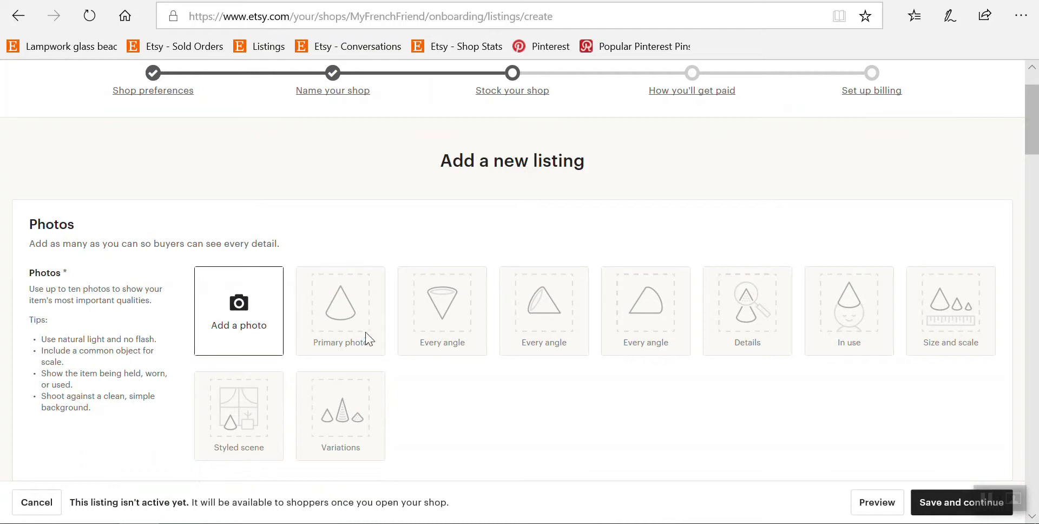
{"action": "mouse_move", "coordinate": [361, 442]}
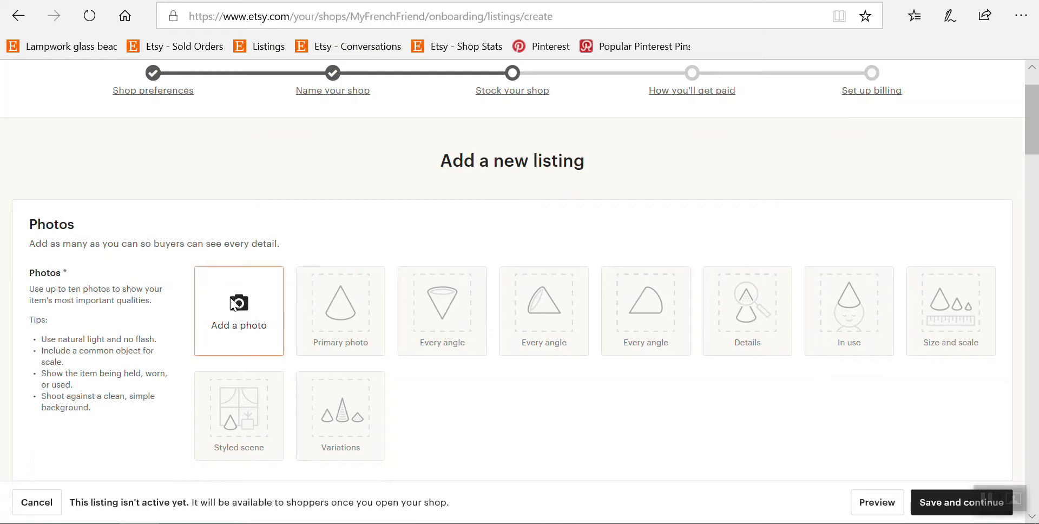
Step: Select IMG_965ret3ret.jpg from Dropbox > Work > 18 02 06 in the file picker
{"action": "left_click", "coordinate": [239, 303]}
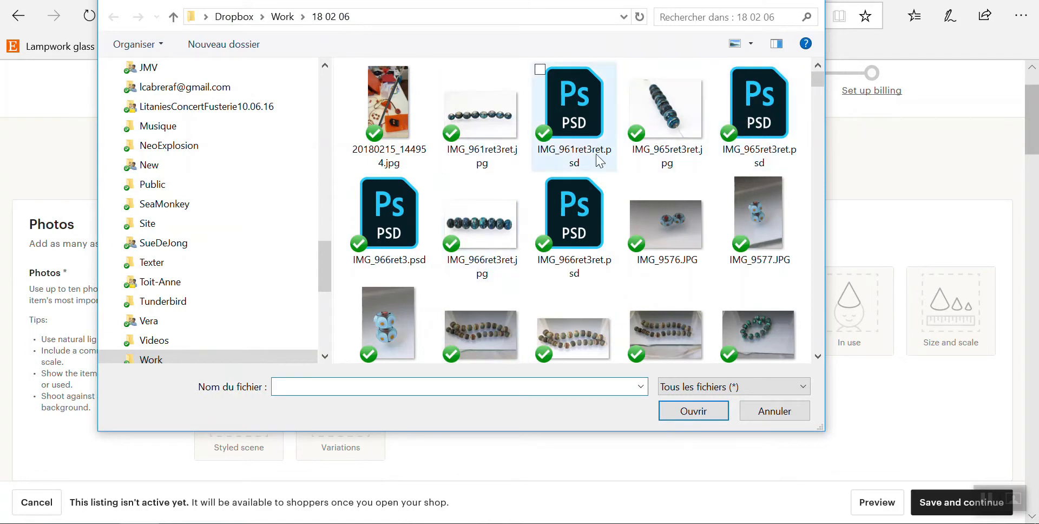
{"action": "left_click", "coordinate": [665, 116]}
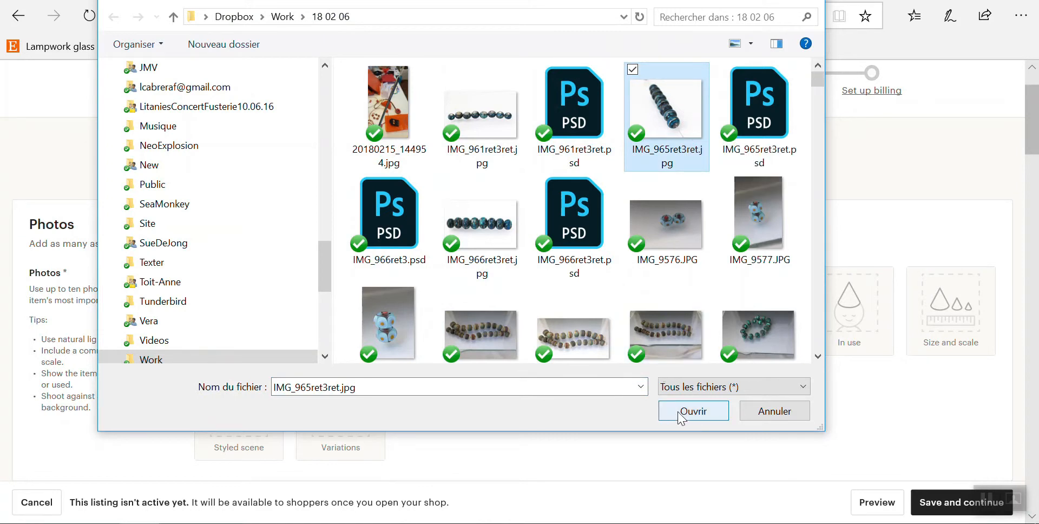
{"action": "mouse_move", "coordinate": [480, 331]}
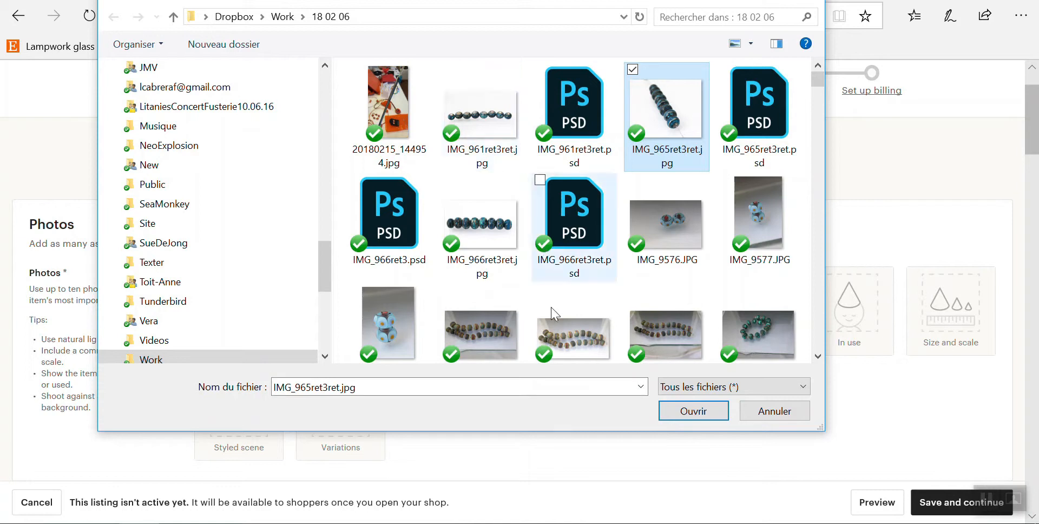
Step: Upload the beads photo as the primary photo and preview it at full size
{"action": "left_click", "coordinate": [693, 410]}
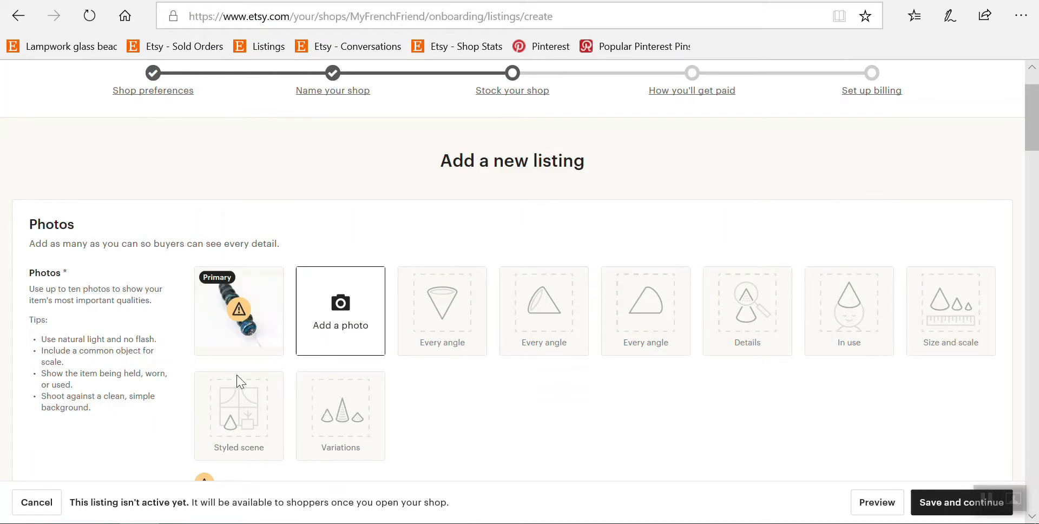
{"action": "mouse_move", "coordinate": [503, 422]}
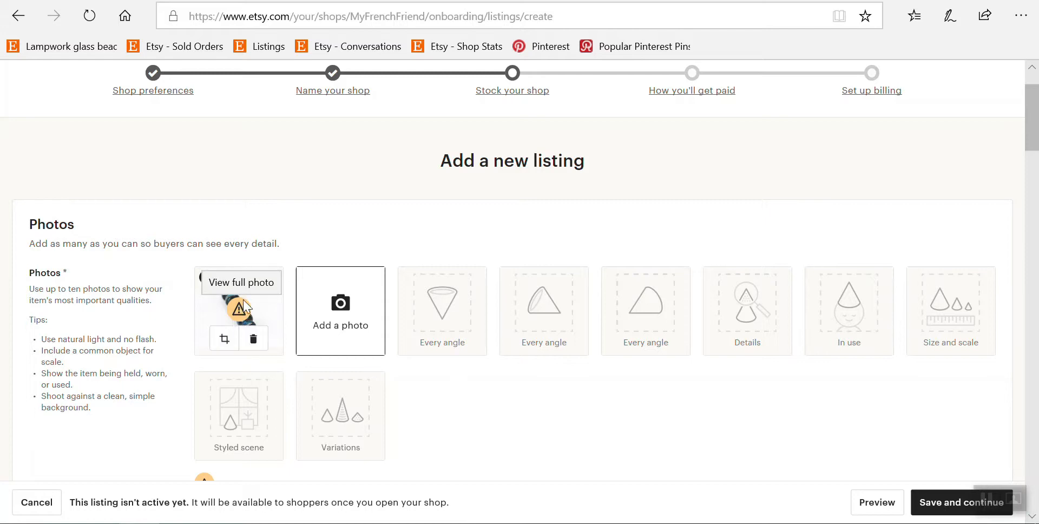
{"action": "left_click", "coordinate": [241, 282]}
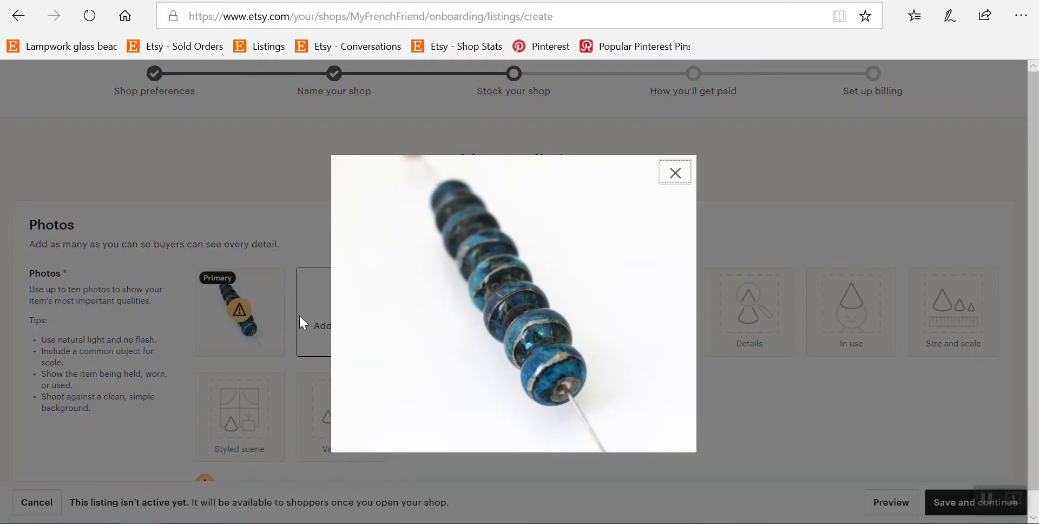
{"action": "left_click", "coordinate": [675, 172]}
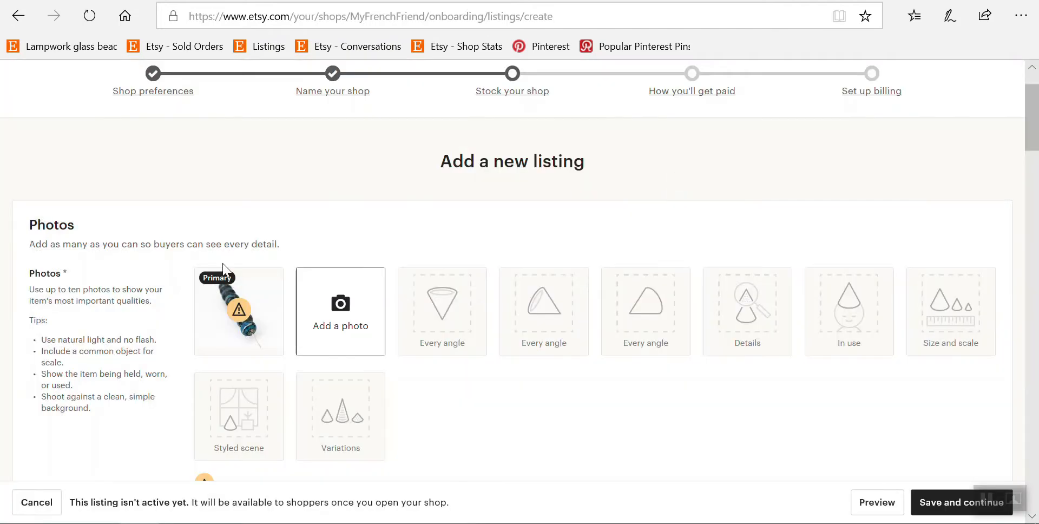
{"action": "scroll", "scroll_direction": "down", "scroll_amount": 3}
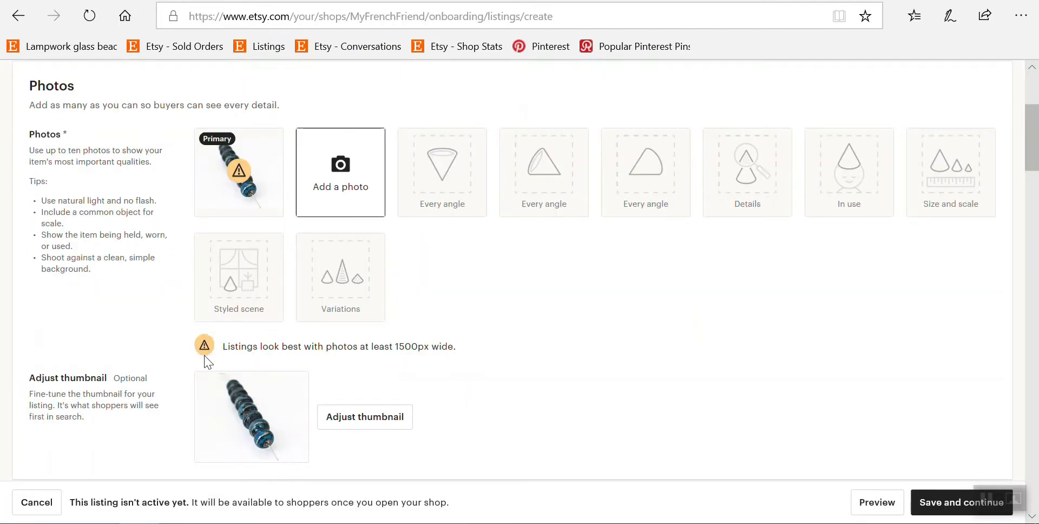
{"action": "mouse_move", "coordinate": [353, 360]}
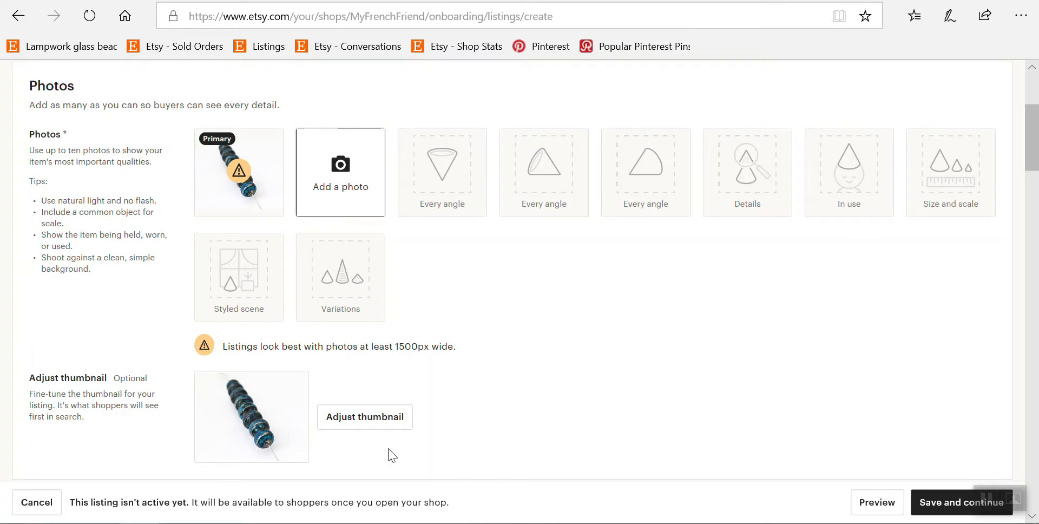
{"action": "mouse_move", "coordinate": [238, 198]}
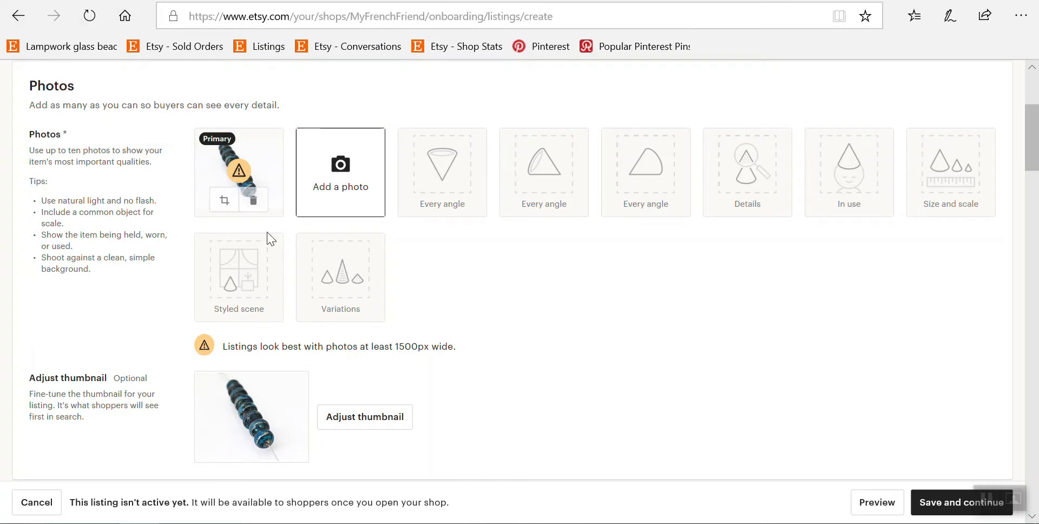
{"action": "mouse_move", "coordinate": [235, 185]}
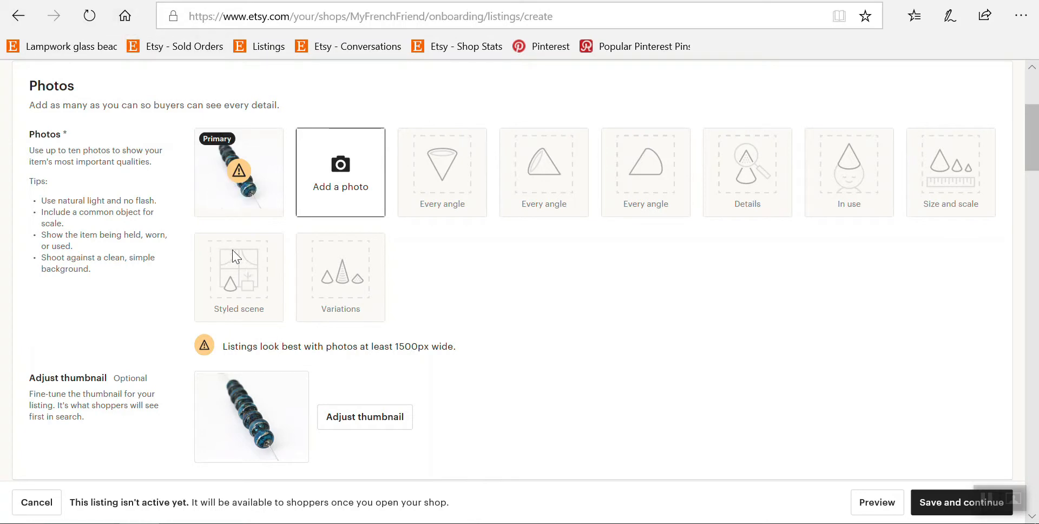
{"action": "mouse_move", "coordinate": [306, 284]}
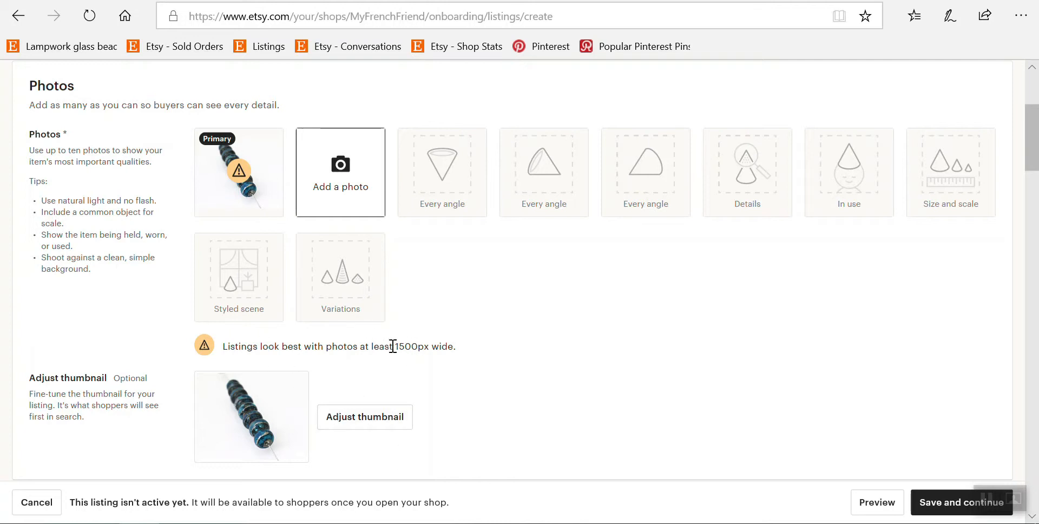
{"action": "mouse_move", "coordinate": [334, 244]}
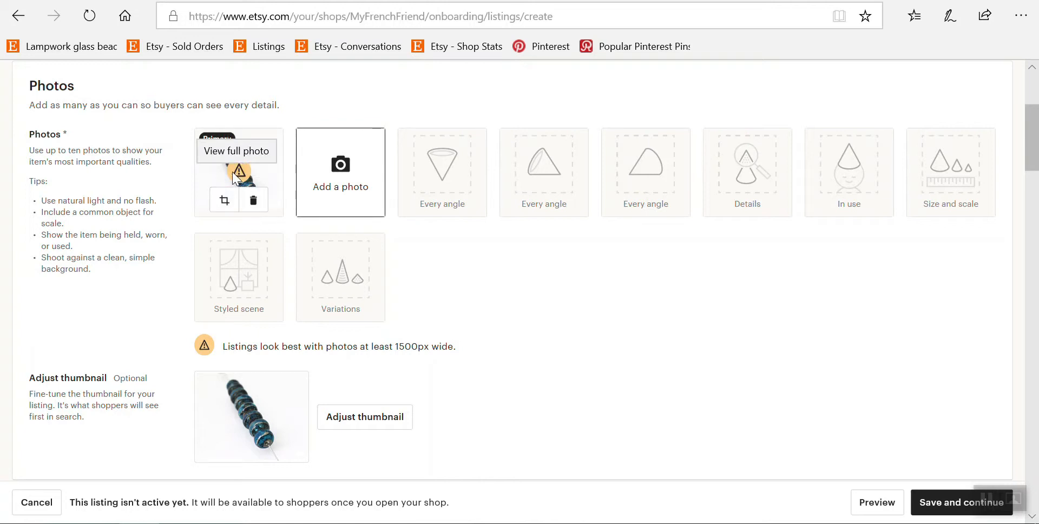
{"action": "mouse_move", "coordinate": [417, 313]}
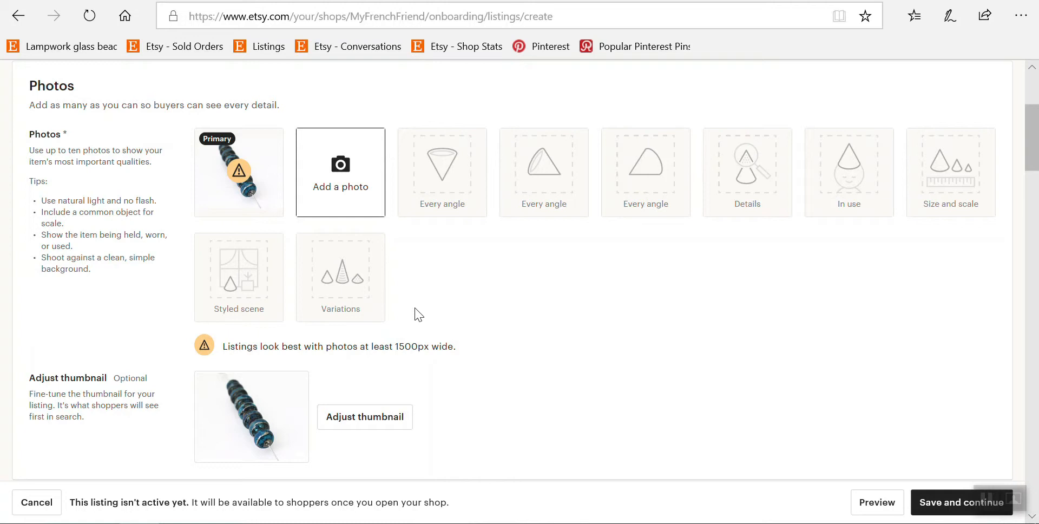
{"action": "mouse_move", "coordinate": [354, 275]}
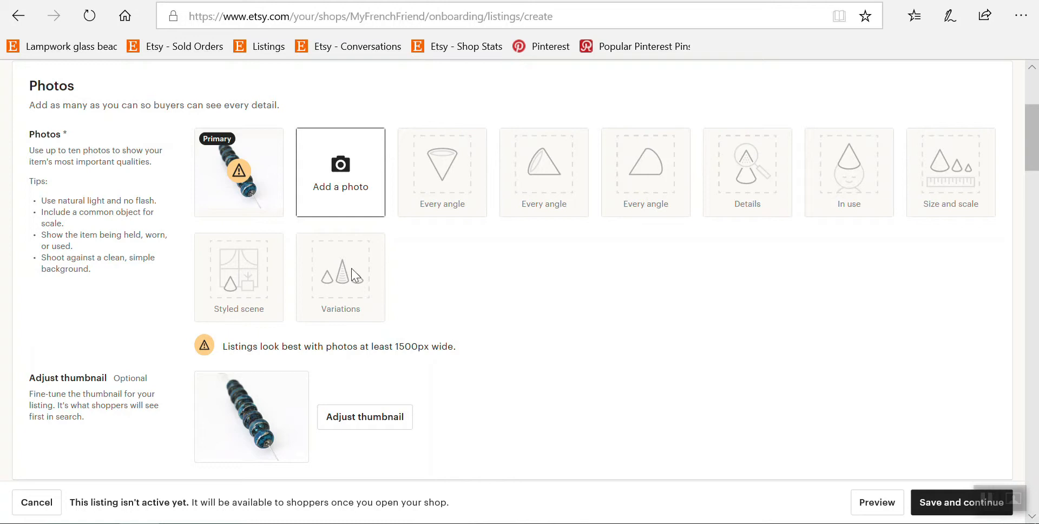
{"action": "mouse_move", "coordinate": [460, 423]}
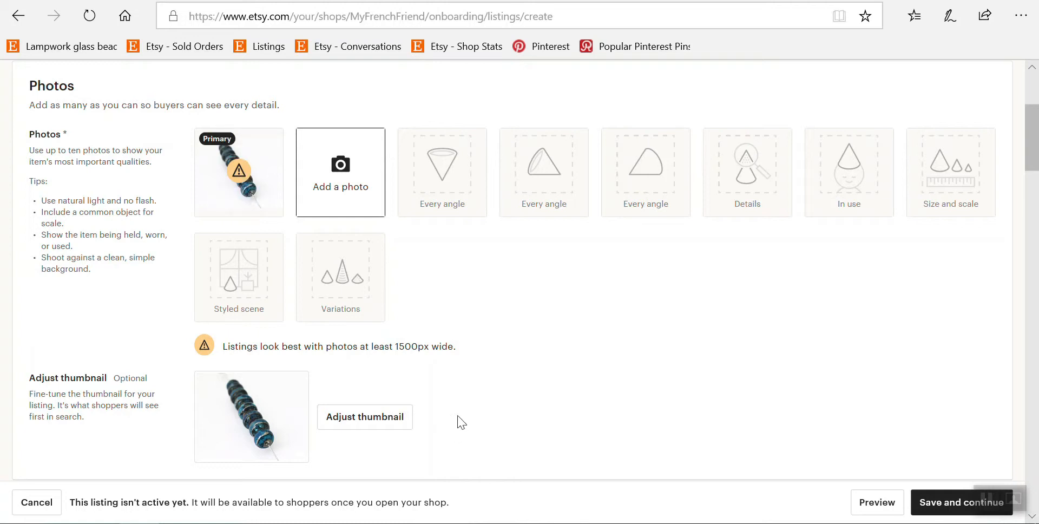
{"action": "mouse_move", "coordinate": [555, 227]}
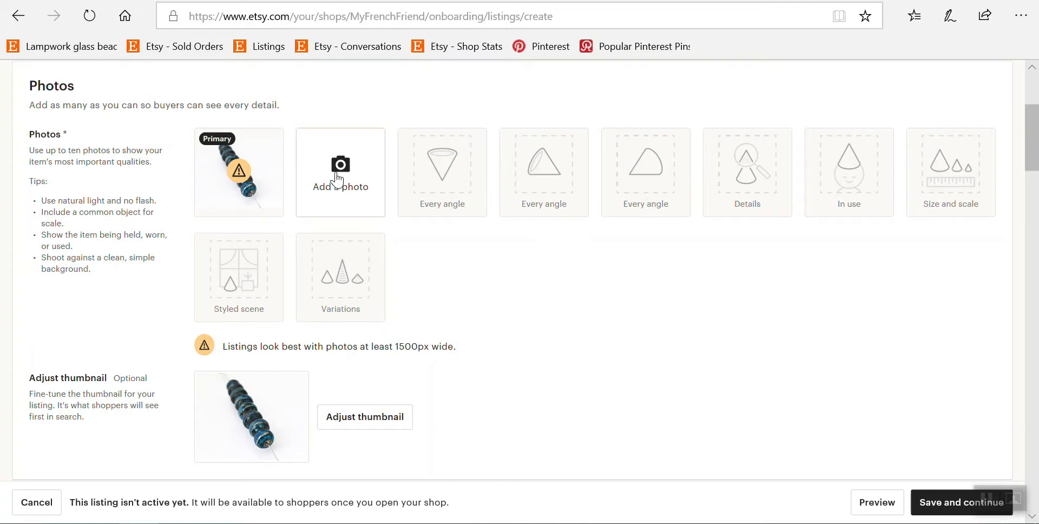
{"action": "scroll", "scroll_direction": "down", "scroll_amount": 3}
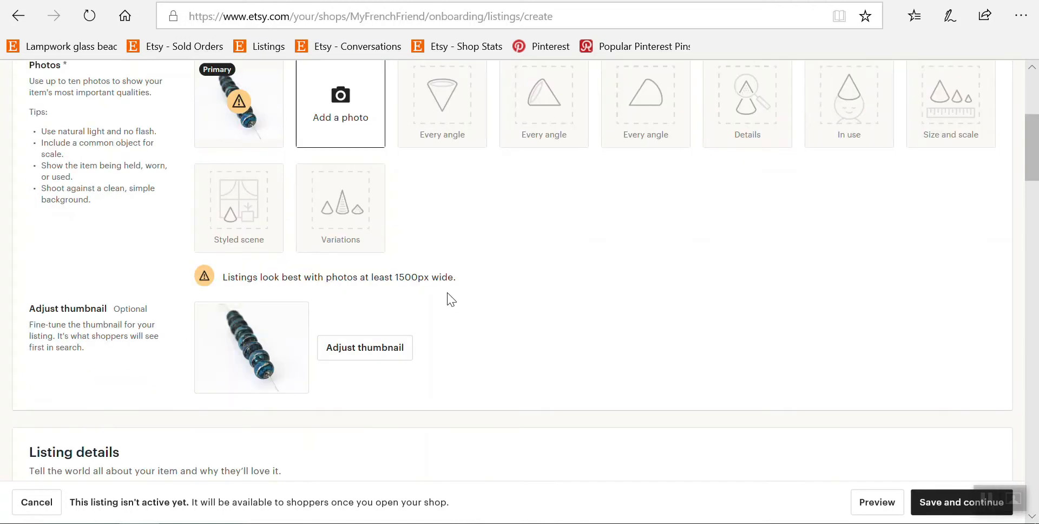
{"action": "mouse_move", "coordinate": [351, 374]}
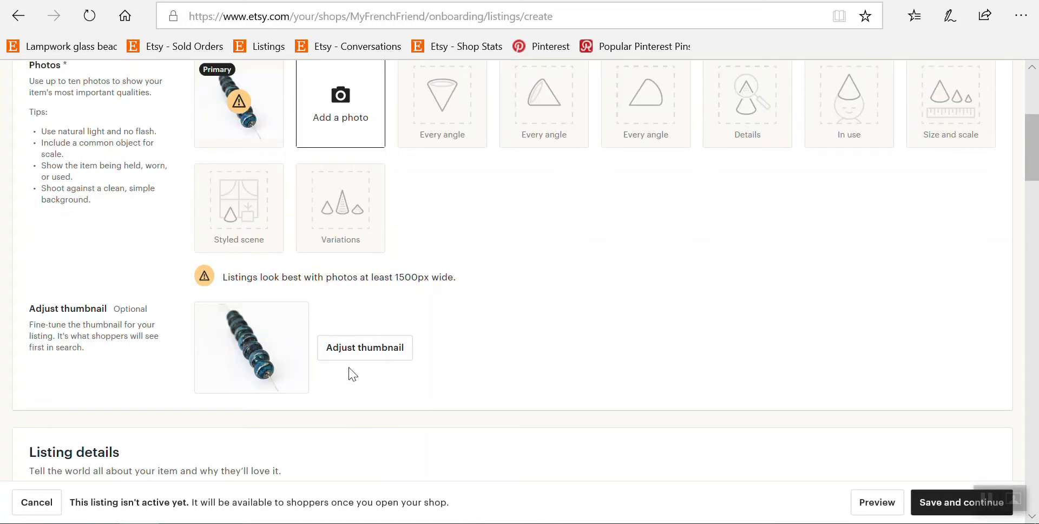
{"action": "mouse_move", "coordinate": [285, 343]}
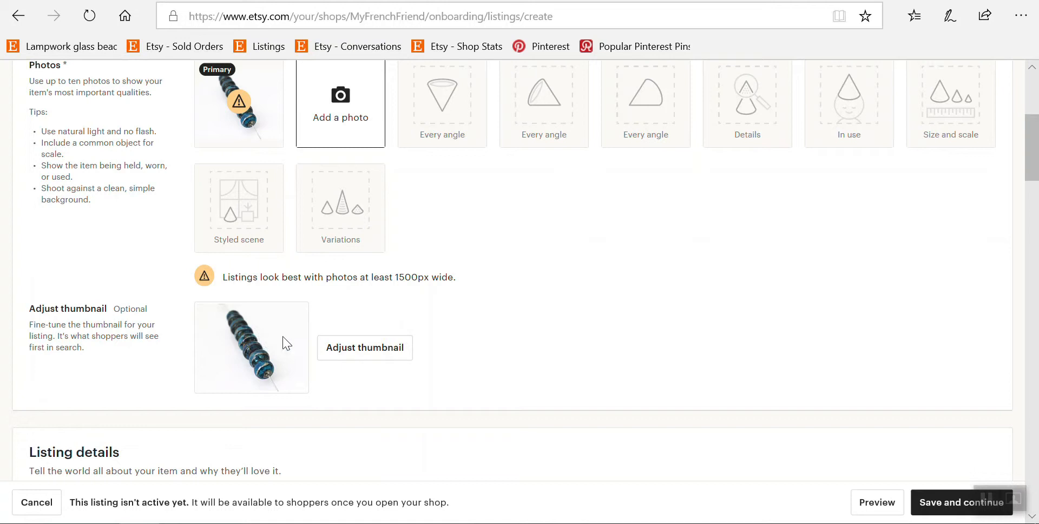
{"action": "mouse_move", "coordinate": [274, 340]}
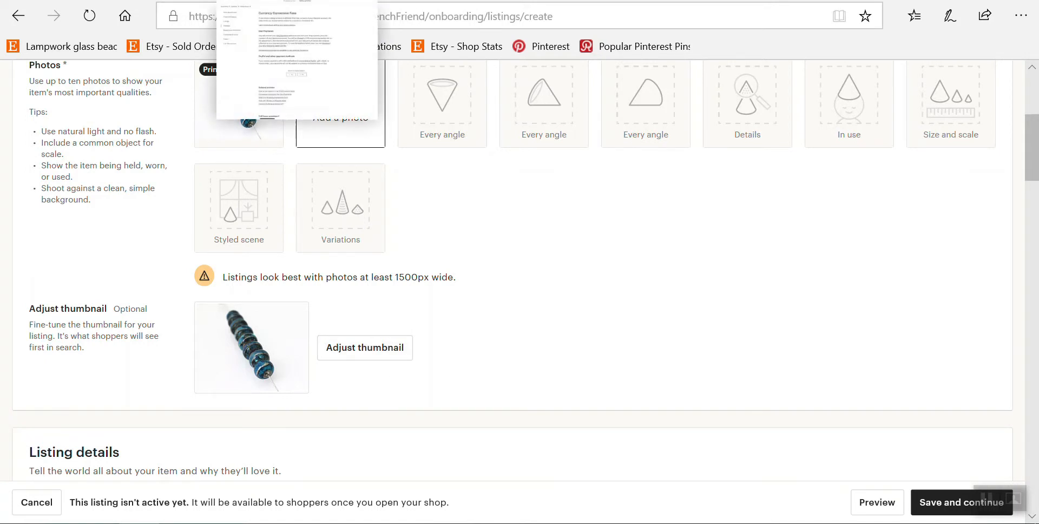
Step: Visit the currency conversion fees help page, then browse the AnneLondezGlass shop home page
{"action": "left_click", "coordinate": [71, 47]}
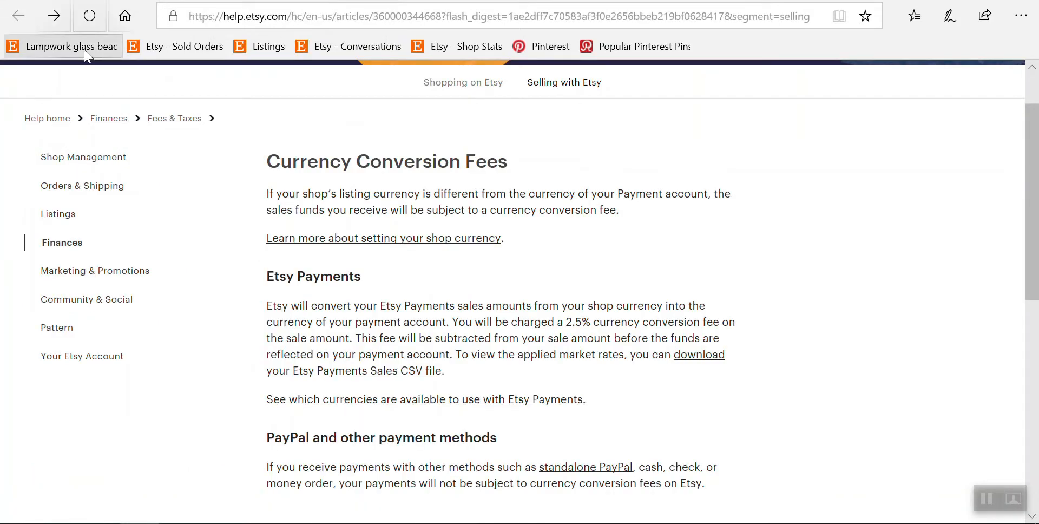
{"action": "left_click", "coordinate": [71, 46]}
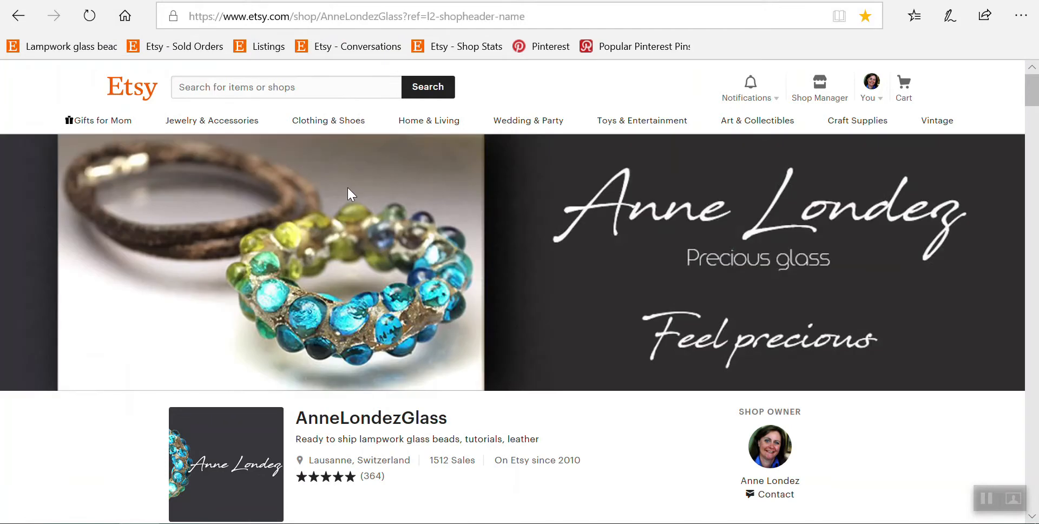
{"action": "scroll", "scroll_direction": "down", "scroll_amount": 3}
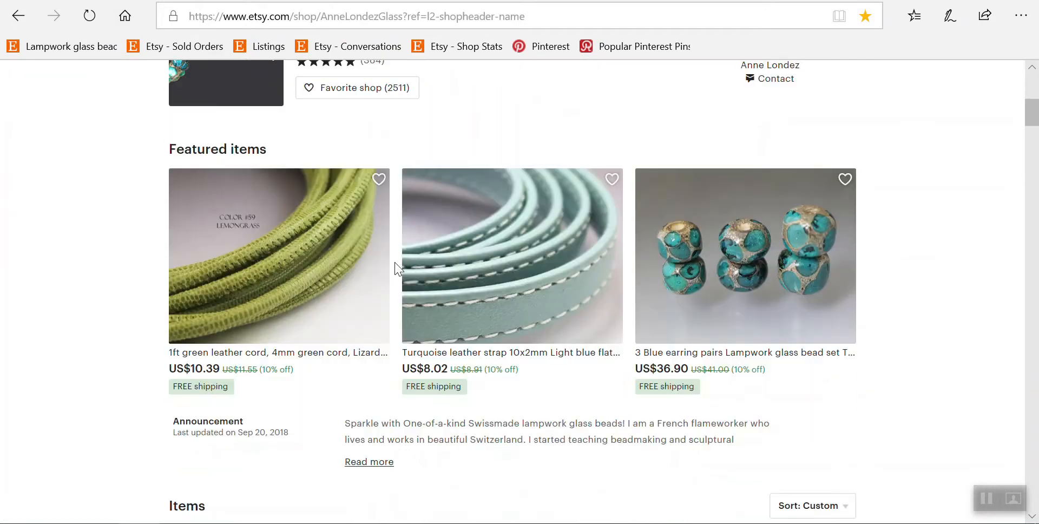
{"action": "scroll", "scroll_direction": "down", "scroll_amount": 3}
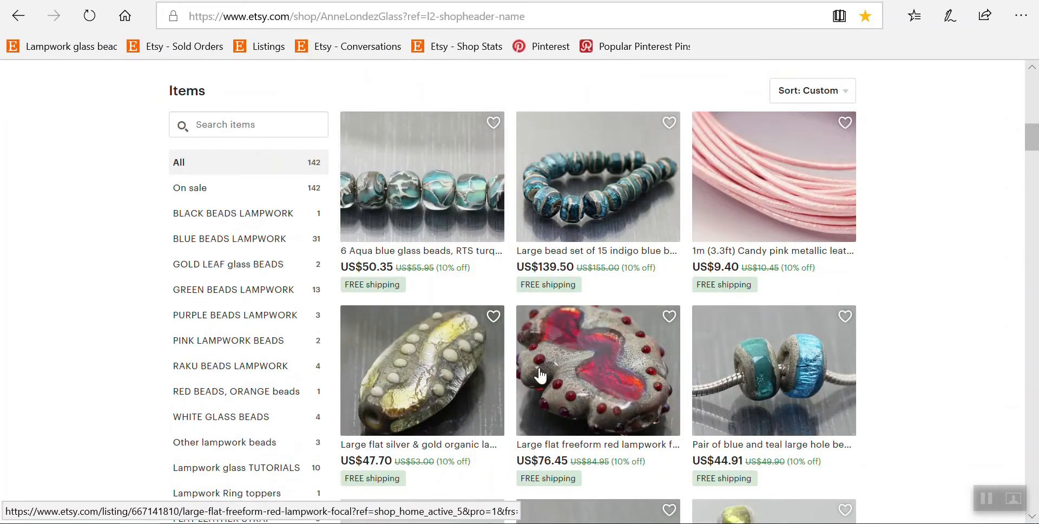
{"action": "mouse_move", "coordinate": [401, 222]}
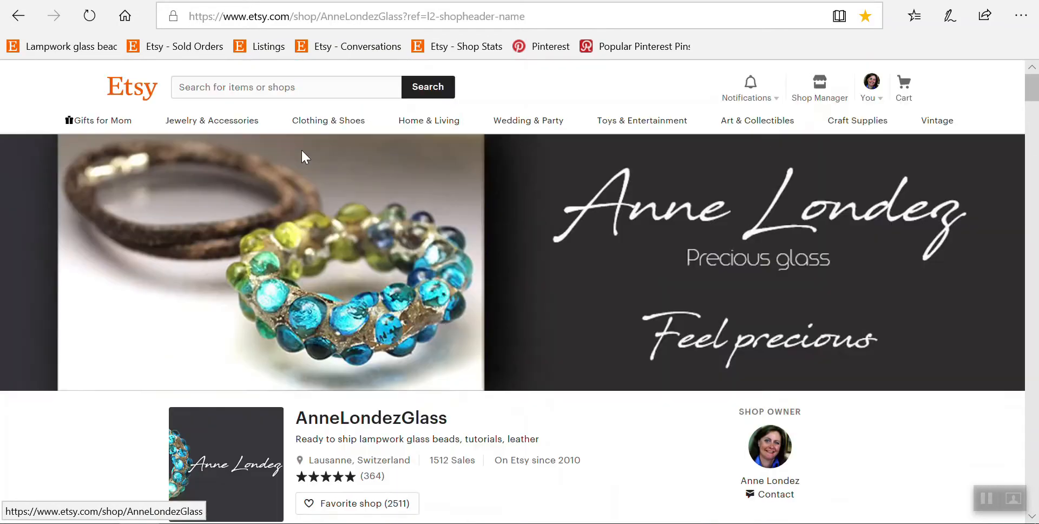
Step: Search the marketplace for red leather cord and browse through the results
{"action": "left_click", "coordinate": [285, 87]}
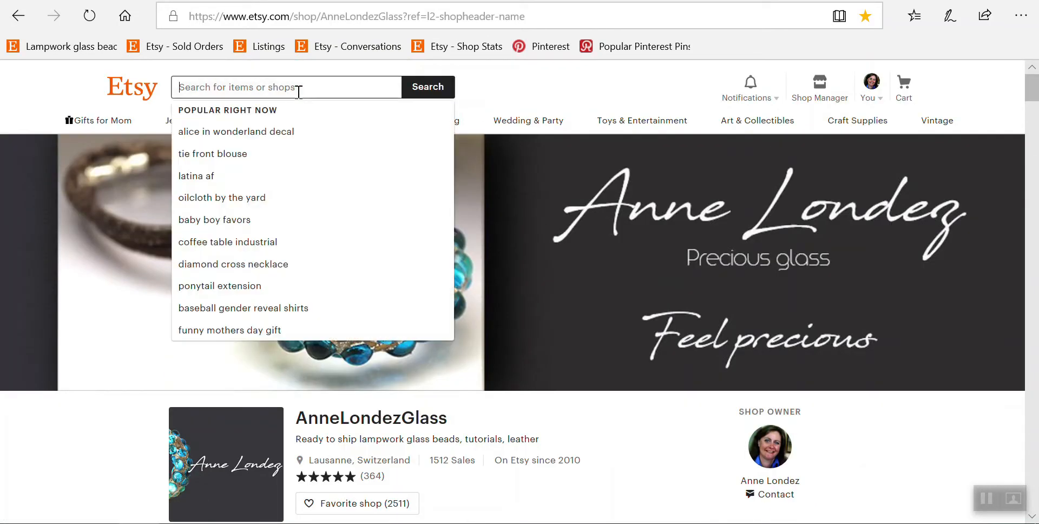
{"action": "type", "text": "red leather cord"}
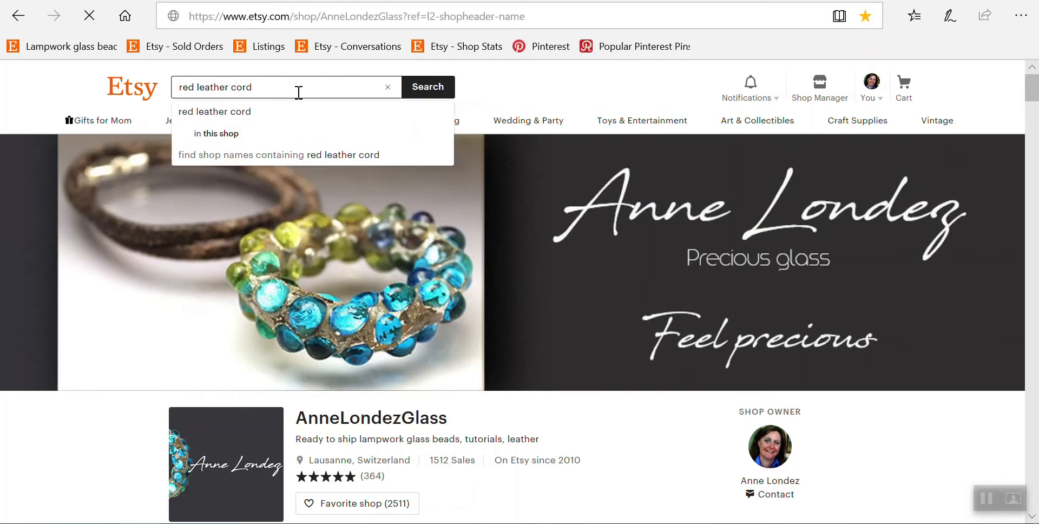
{"action": "left_click", "coordinate": [427, 87]}
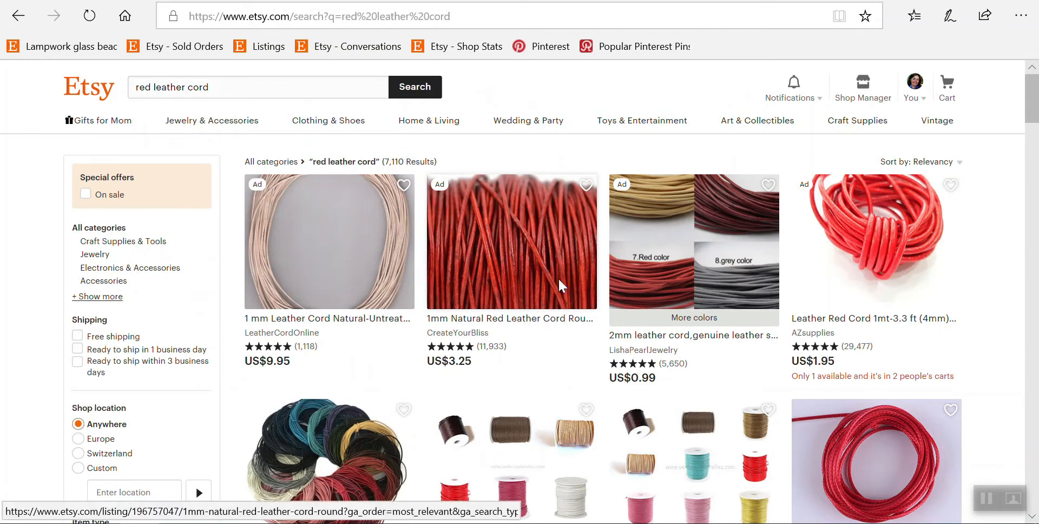
{"action": "scroll", "scroll_direction": "down", "scroll_amount": 3}
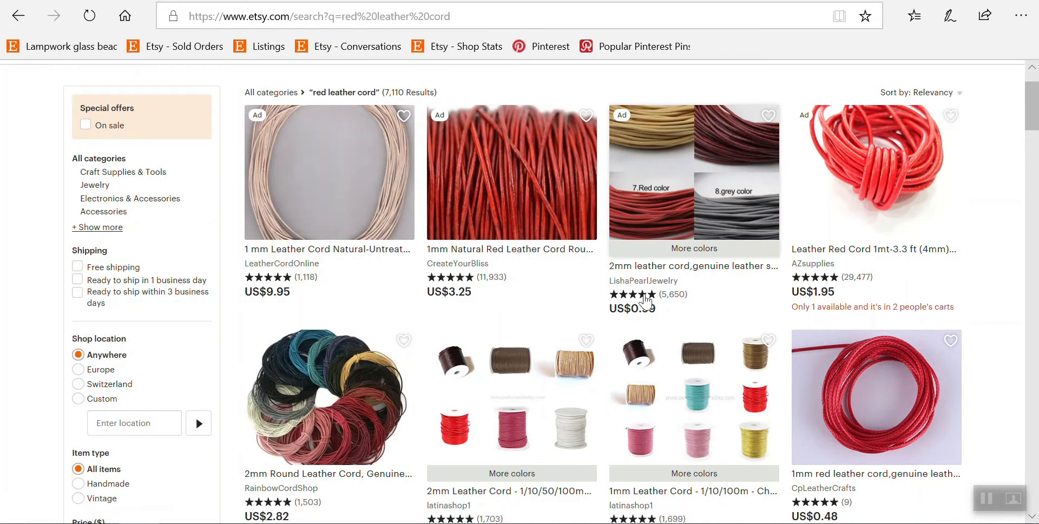
{"action": "scroll", "scroll_direction": "down", "scroll_amount": 3}
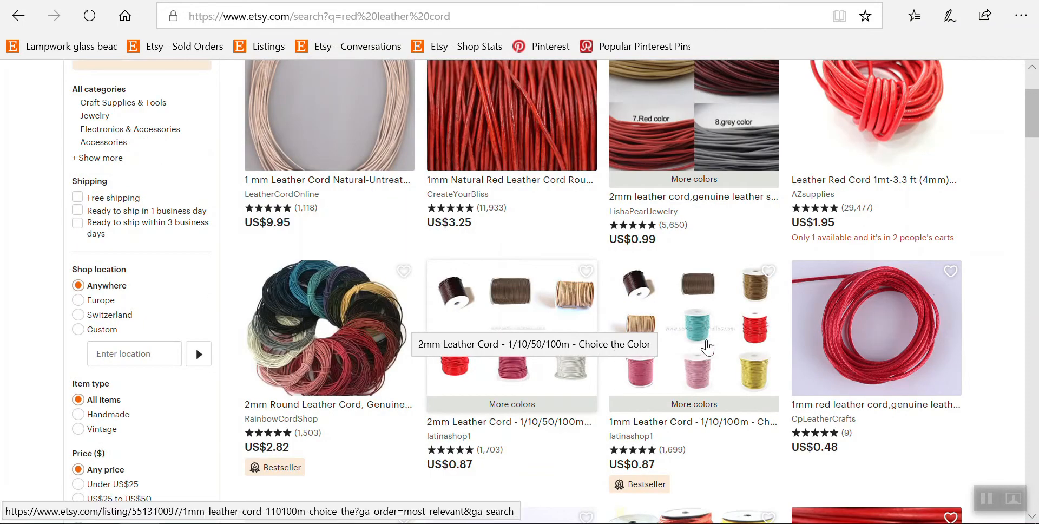
{"action": "scroll", "scroll_direction": "down", "scroll_amount": 3}
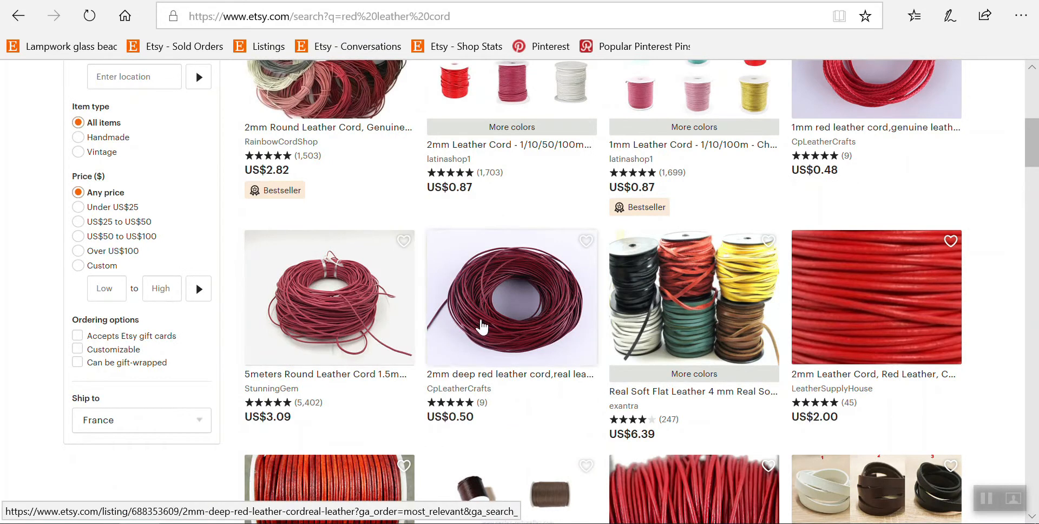
{"action": "scroll", "scroll_direction": "down", "scroll_amount": 3}
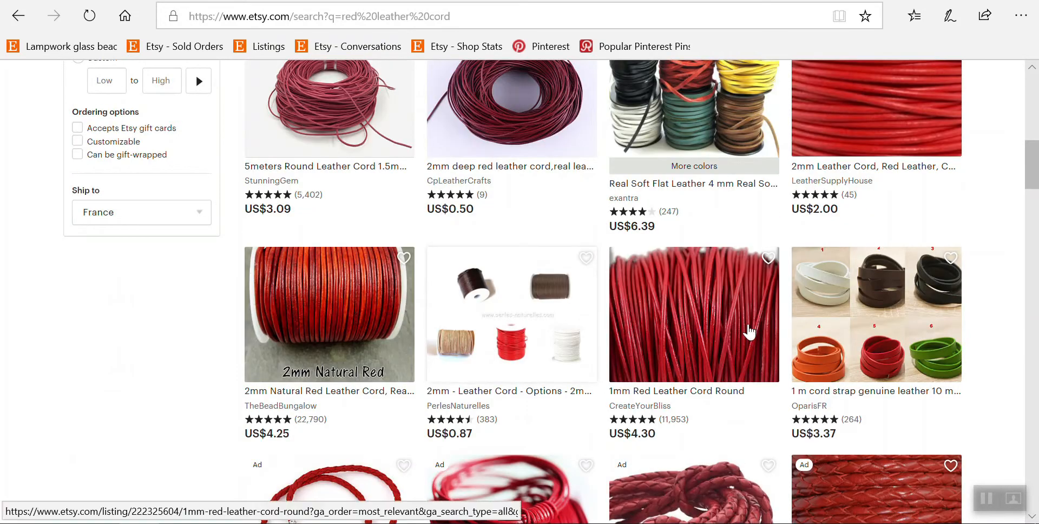
{"action": "mouse_move", "coordinate": [591, 295]}
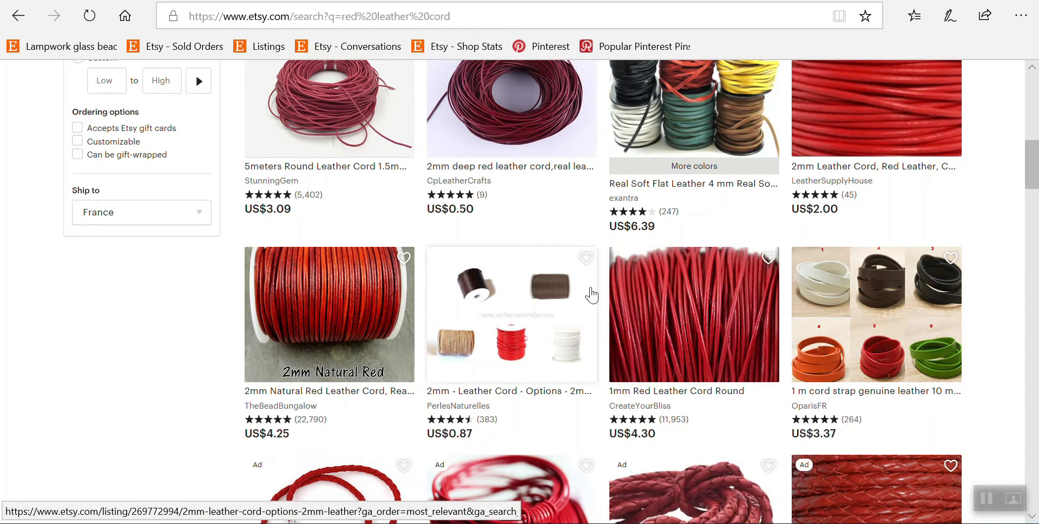
{"action": "scroll", "scroll_direction": "down", "scroll_amount": 3}
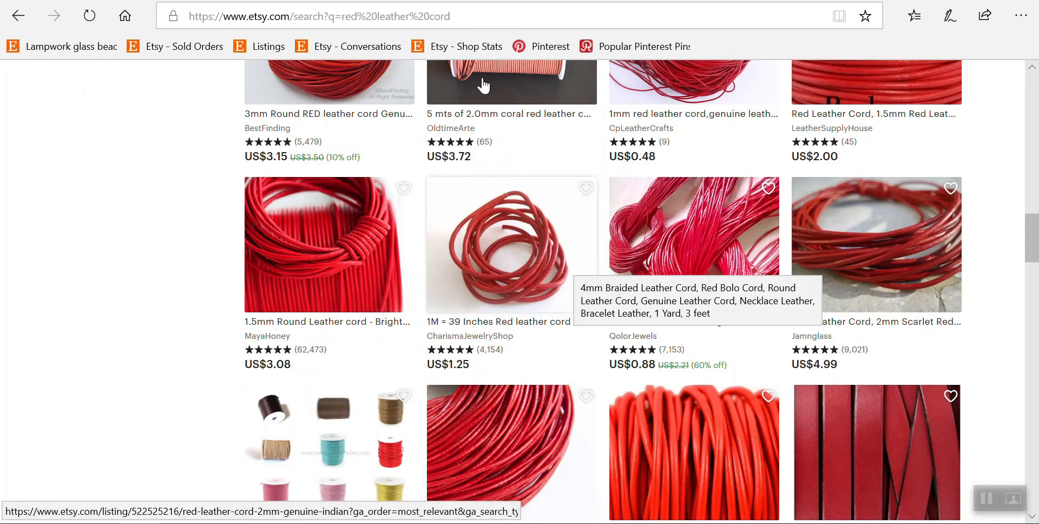
{"action": "scroll", "scroll_direction": "down", "scroll_amount": 3}
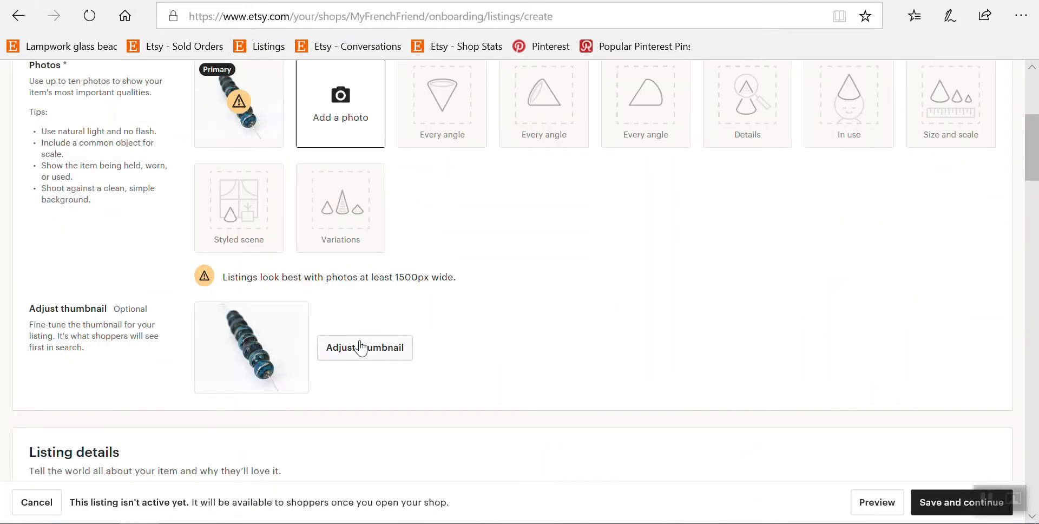
{"action": "mouse_move", "coordinate": [396, 378]}
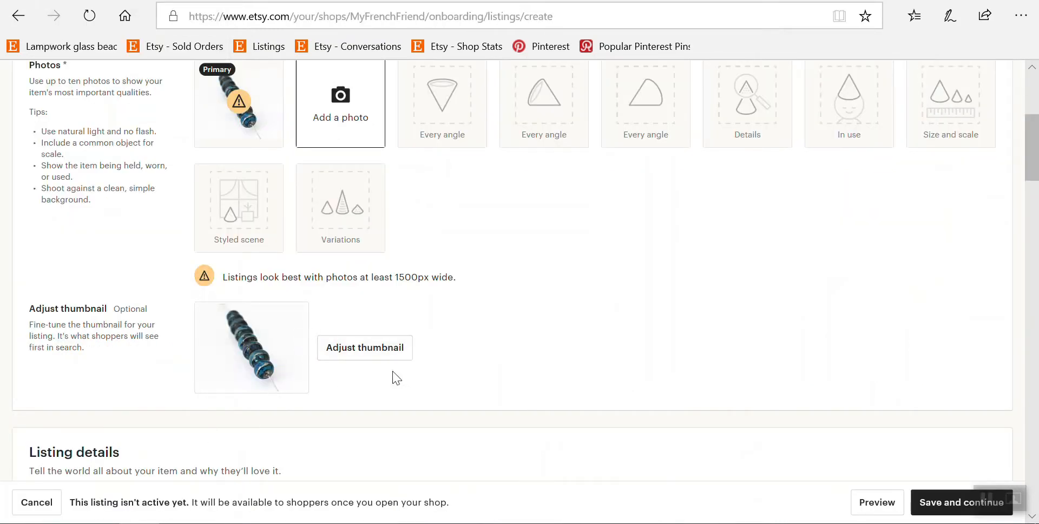
Step: Adjust the thumbnail: zoom in on the beads and reposition them within the frame
{"action": "left_click", "coordinate": [364, 347]}
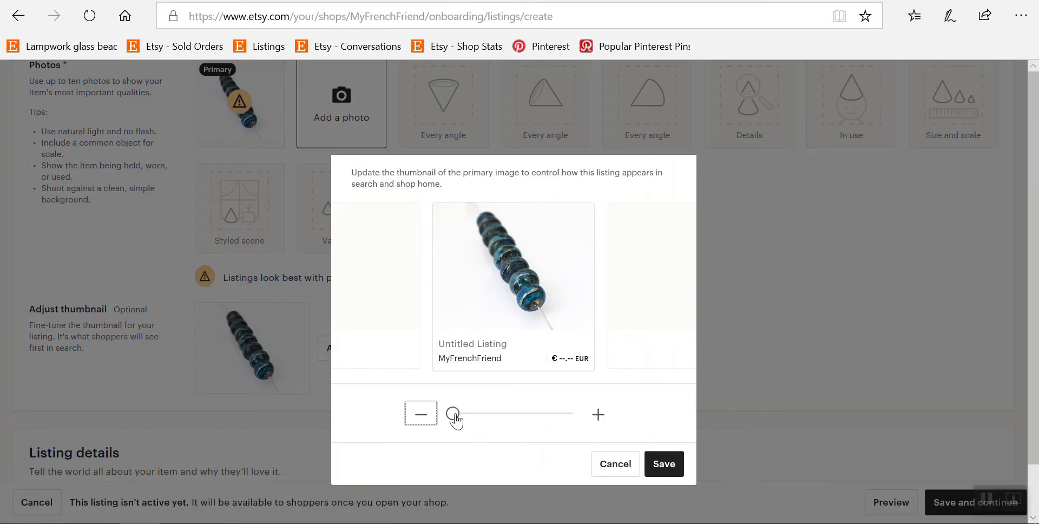
{"action": "left_click_drag", "start_coordinate": [453, 414], "coordinate": [550, 414]}
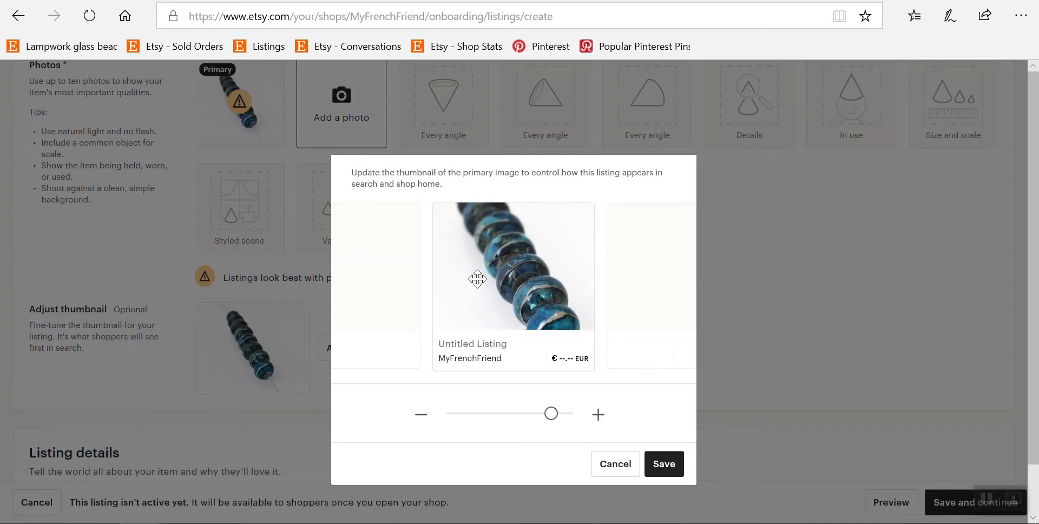
{"action": "left_click_drag", "start_coordinate": [477, 278], "coordinate": [497, 274]}
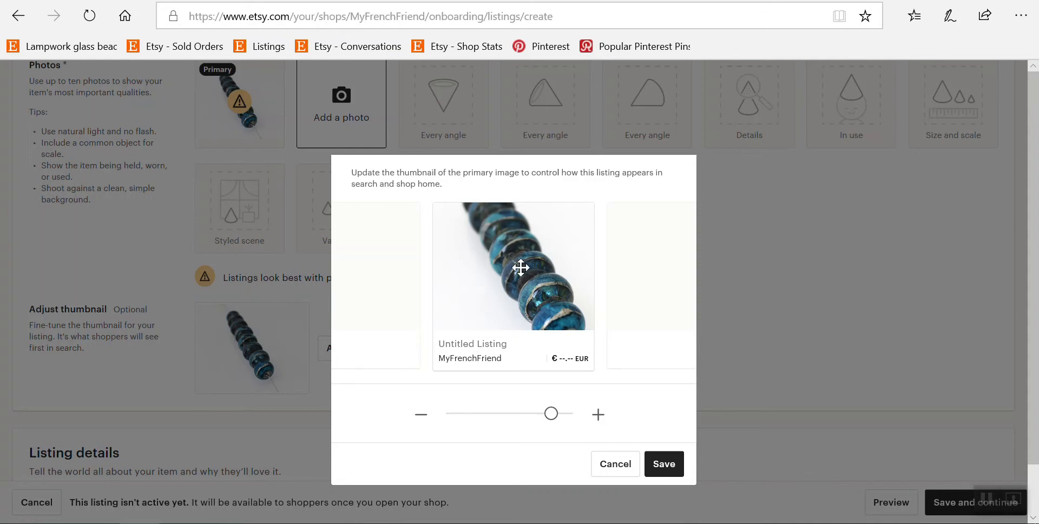
{"action": "left_click_drag", "start_coordinate": [549, 413], "coordinate": [567, 413]}
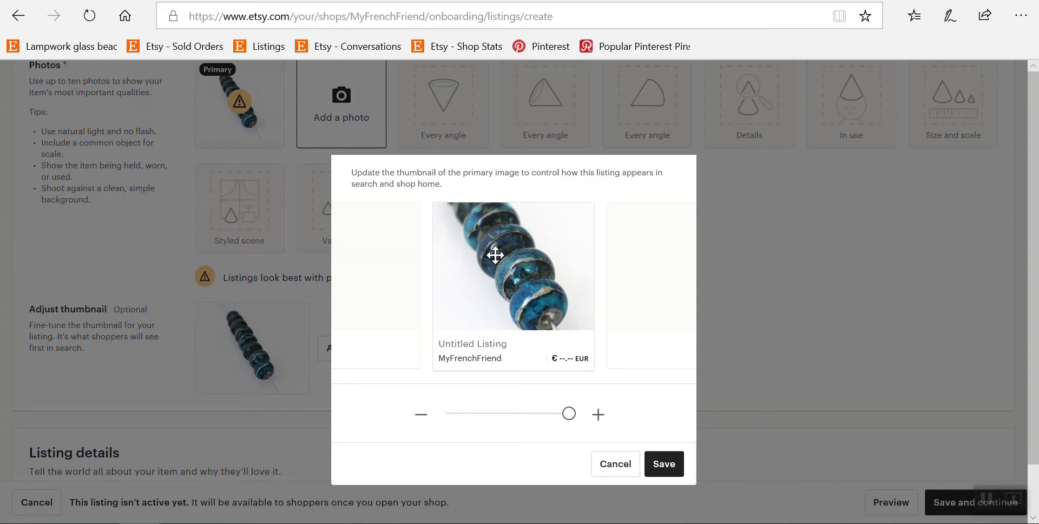
{"action": "mouse_move", "coordinate": [495, 280]}
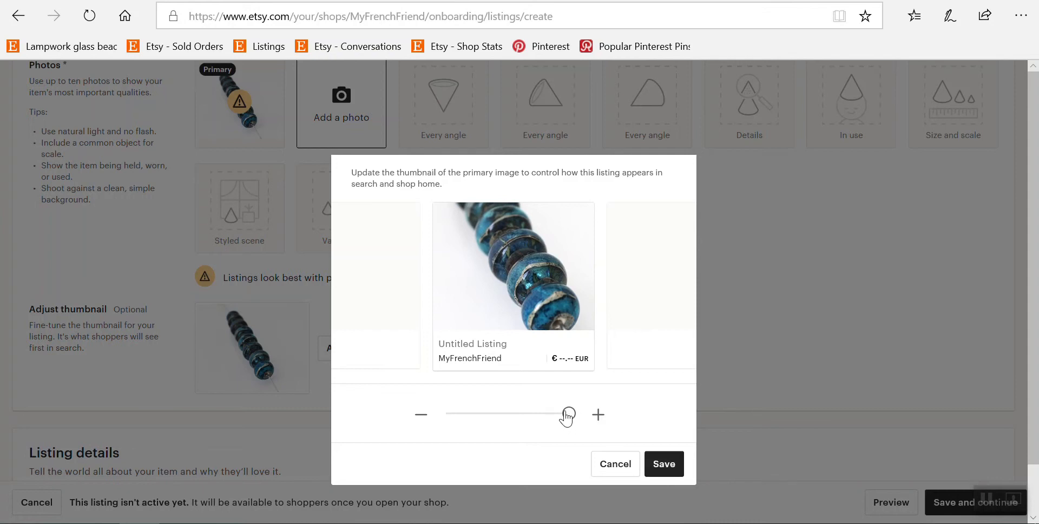
Step: Zoom out to the whole strand, then back in to the closest view of the blue beads
{"action": "left_click_drag", "start_coordinate": [567, 414], "coordinate": [452, 414]}
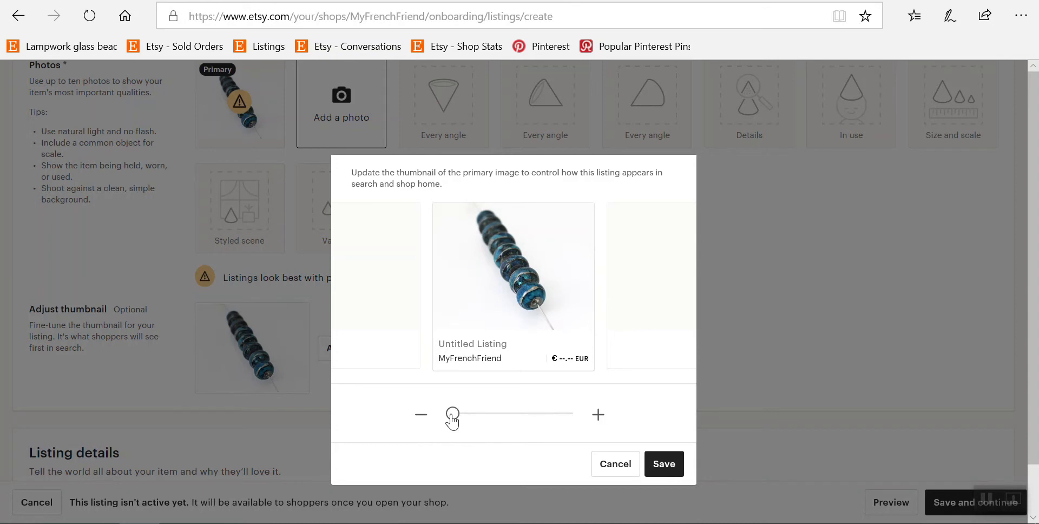
{"action": "left_click_drag", "start_coordinate": [453, 414], "coordinate": [497, 410]}
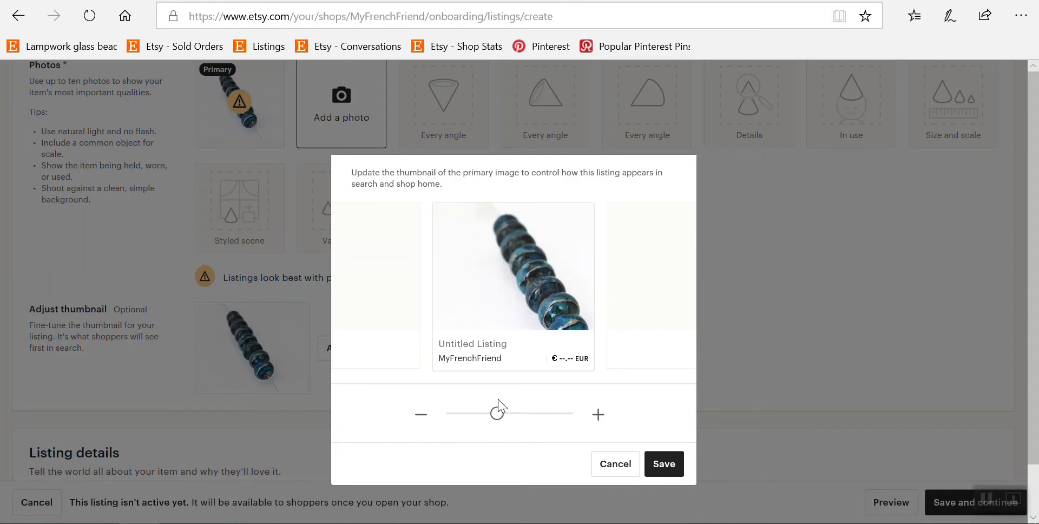
{"action": "left_click_drag", "start_coordinate": [494, 413], "coordinate": [569, 413]}
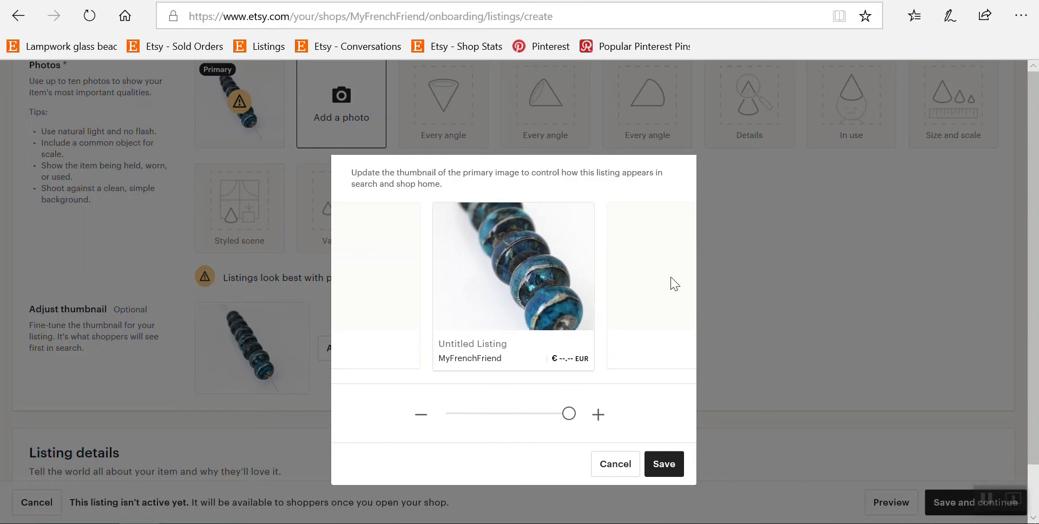
{"action": "mouse_move", "coordinate": [445, 300]}
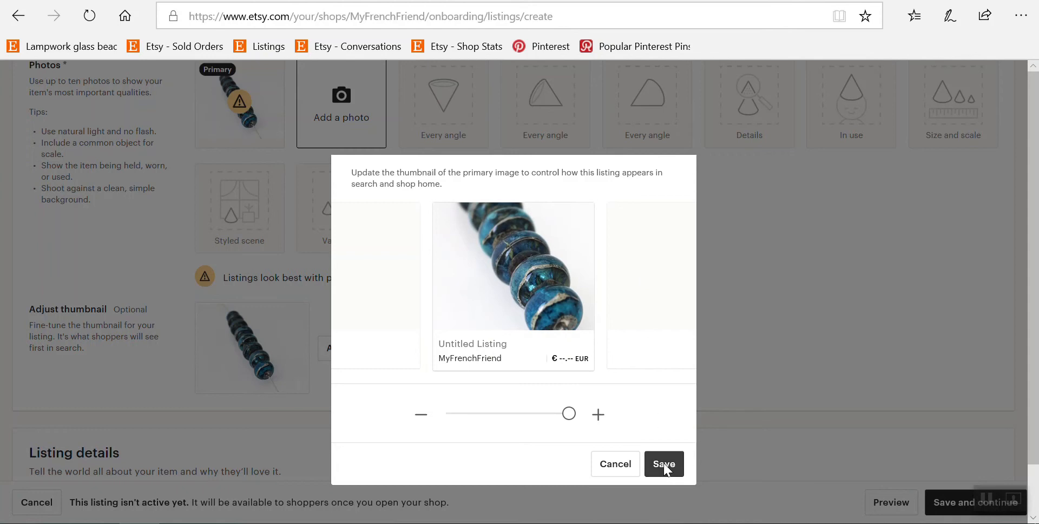
Step: Save the close-up crop as the listing's search thumbnail
{"action": "left_click", "coordinate": [663, 464]}
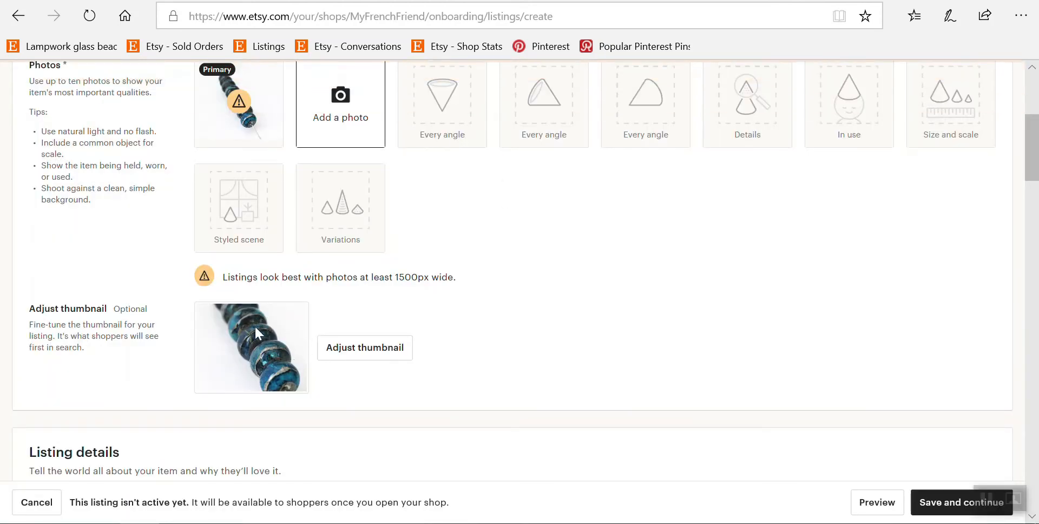
{"action": "mouse_move", "coordinate": [607, 305]}
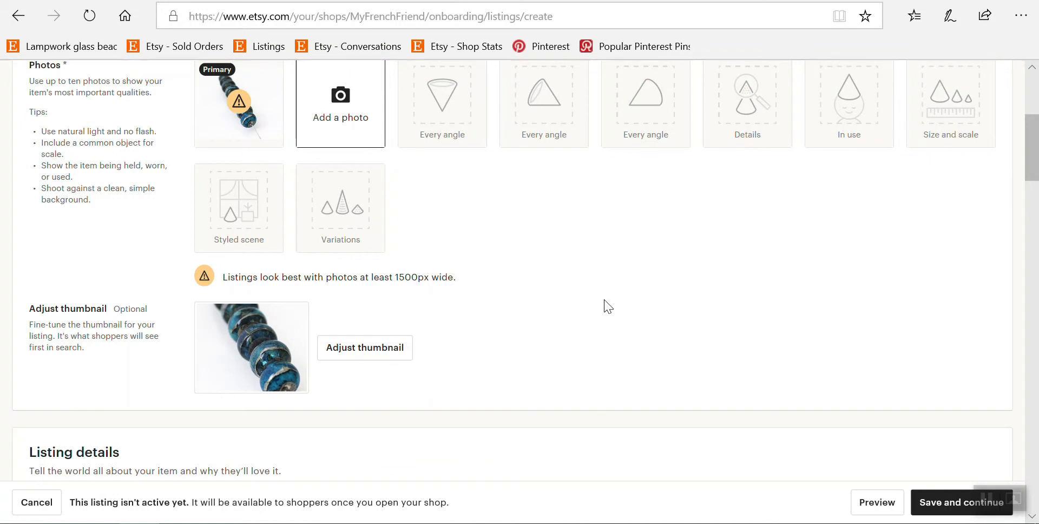
{"action": "mouse_move", "coordinate": [267, 318]}
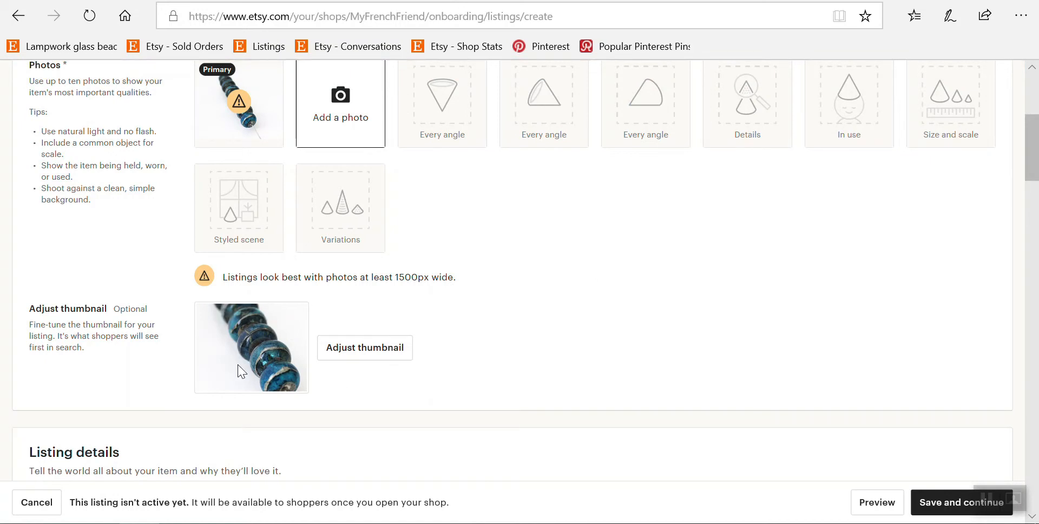
{"action": "mouse_move", "coordinate": [392, 305]}
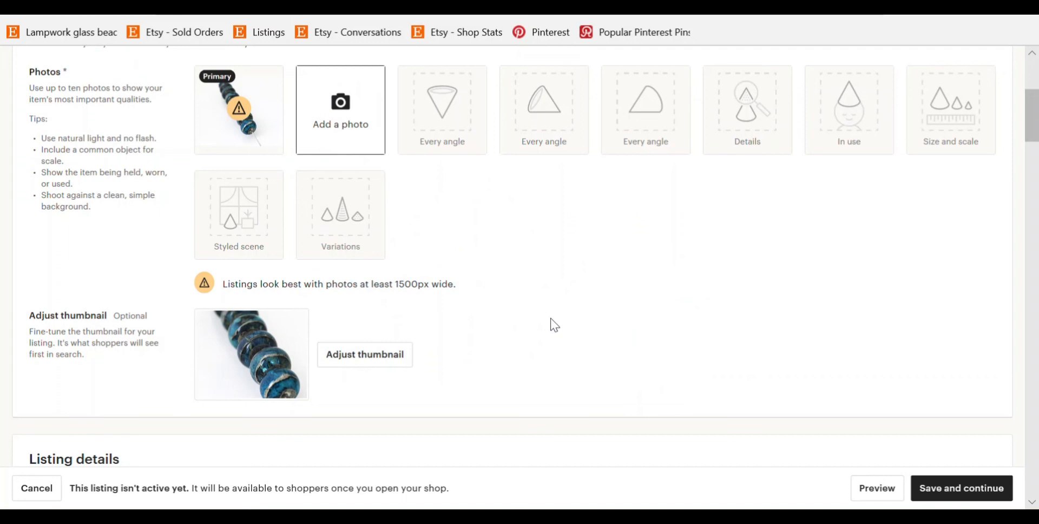
{"action": "mouse_move", "coordinate": [554, 324]}
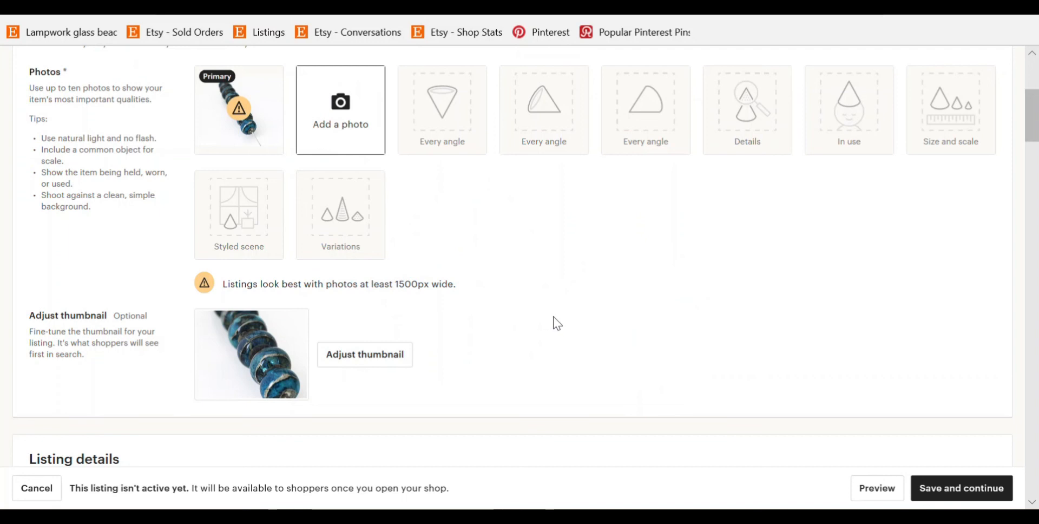